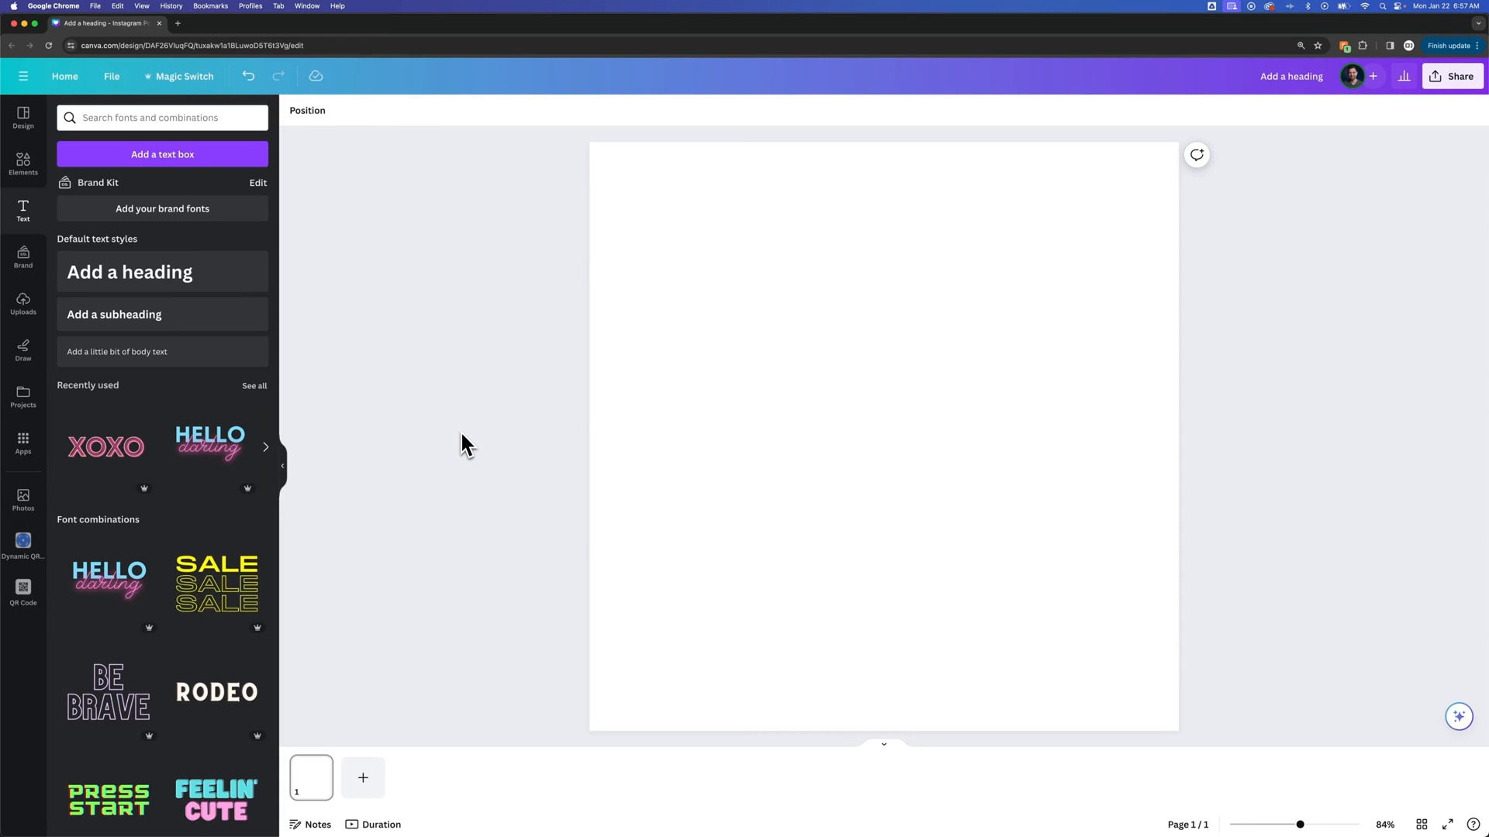
{"action": "mouse_move", "coordinate": [459, 446]}
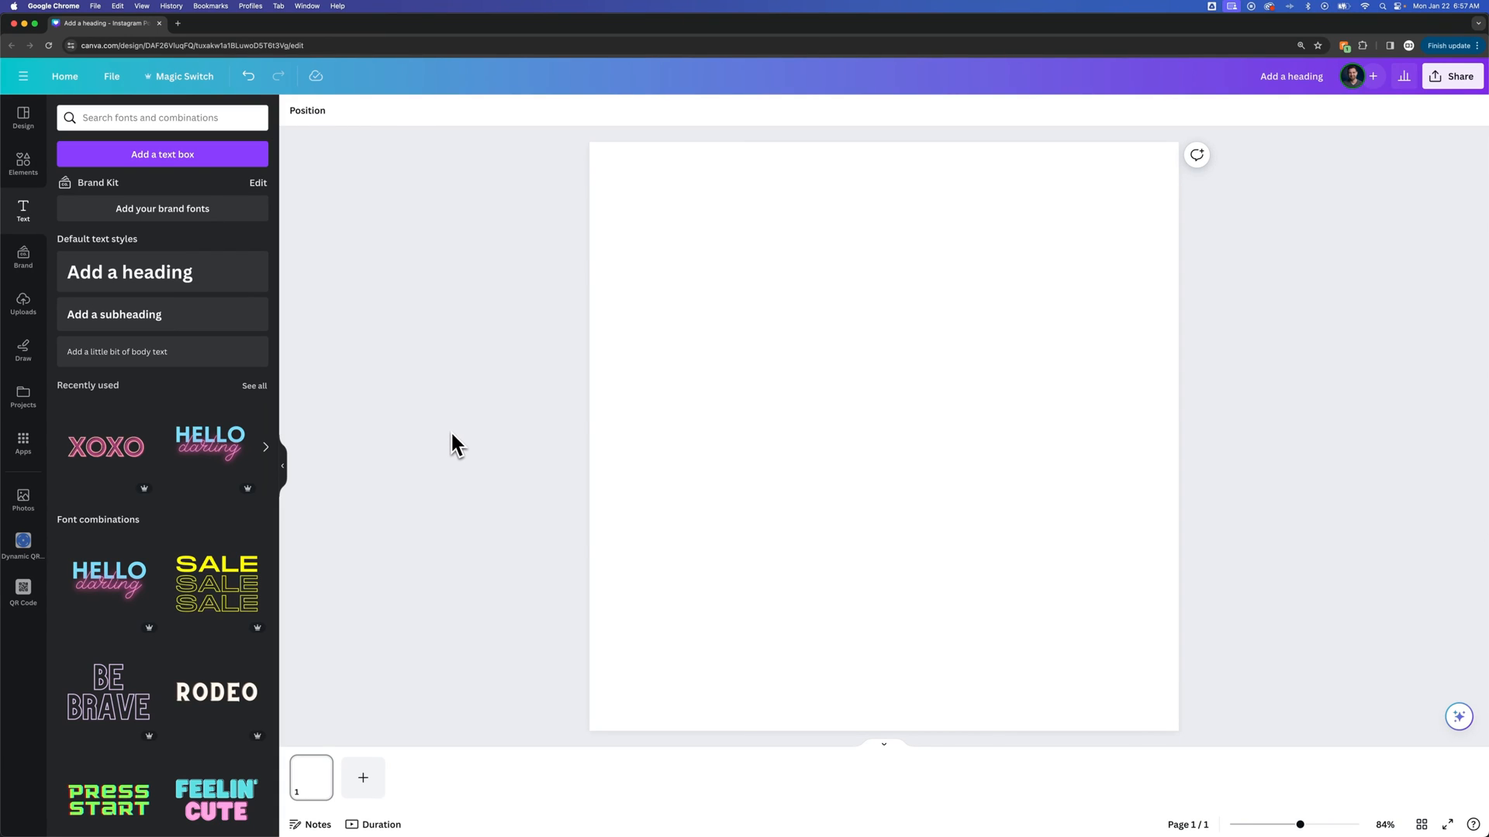
{"action": "mouse_move", "coordinate": [454, 442]}
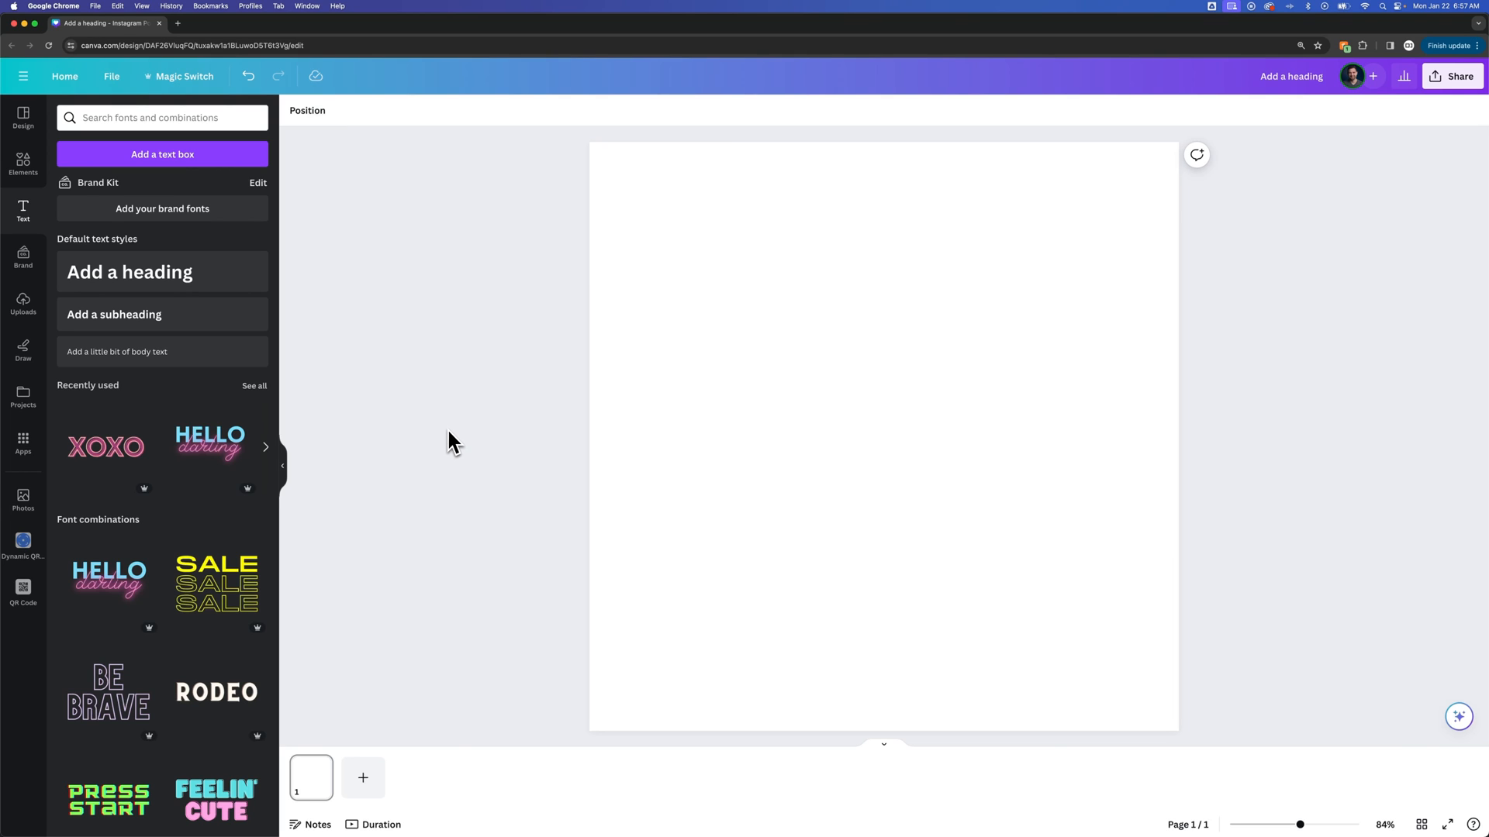
{"action": "mouse_move", "coordinate": [58, 233]}
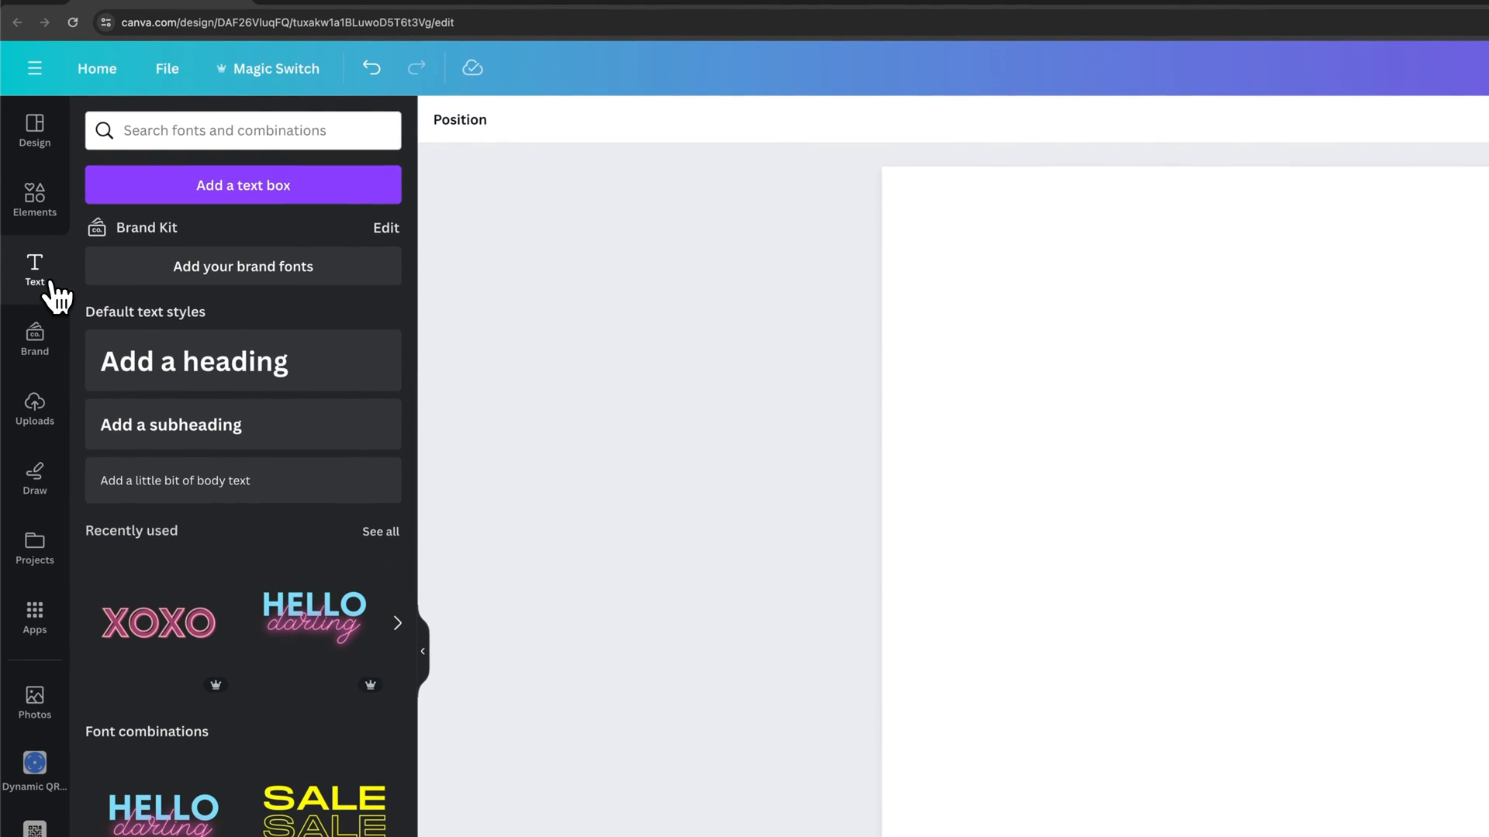
{"action": "mouse_move", "coordinate": [231, 381]}
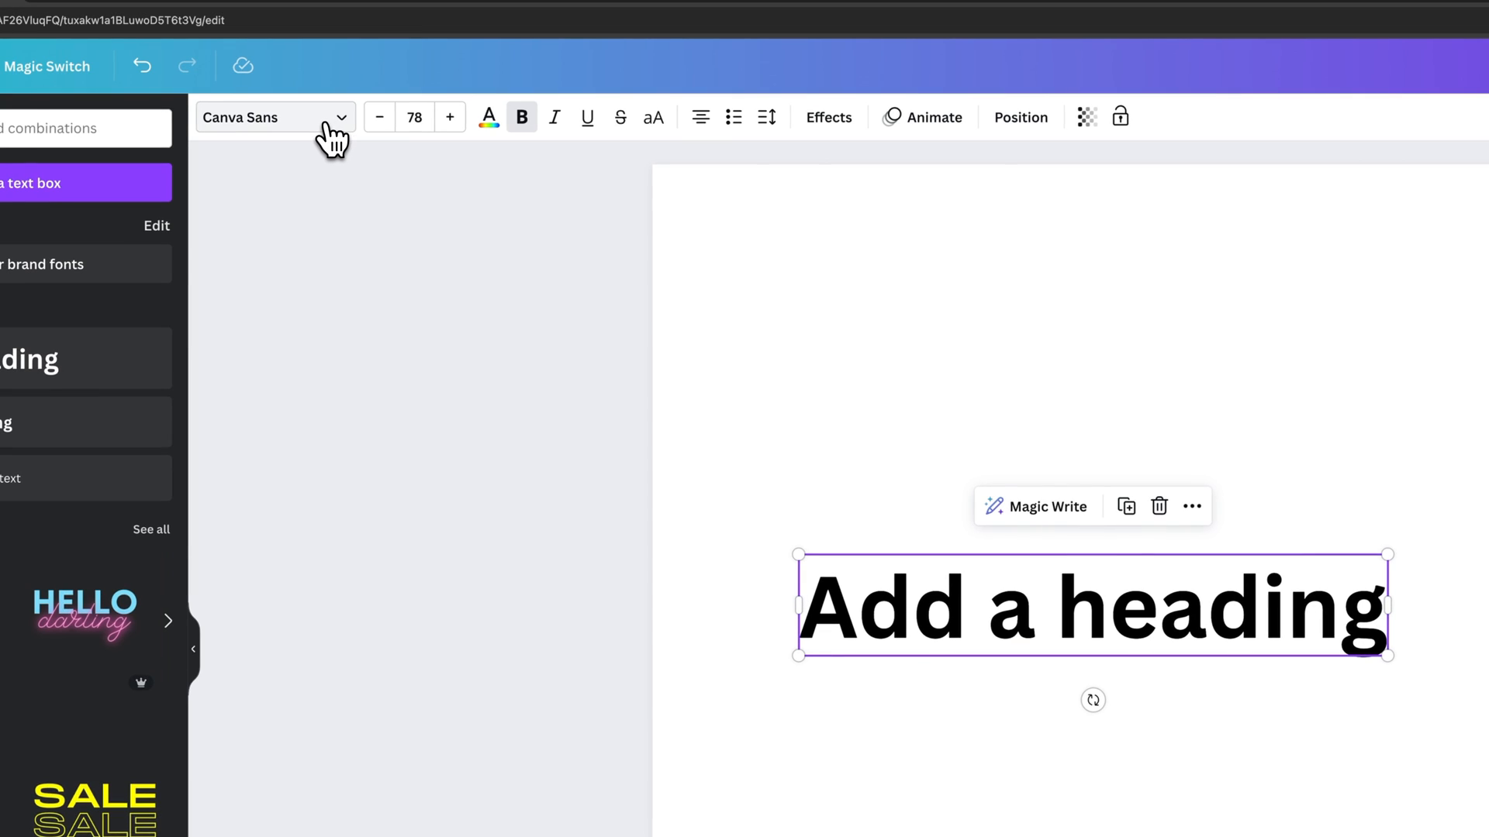
{"action": "mouse_move", "coordinate": [340, 129]}
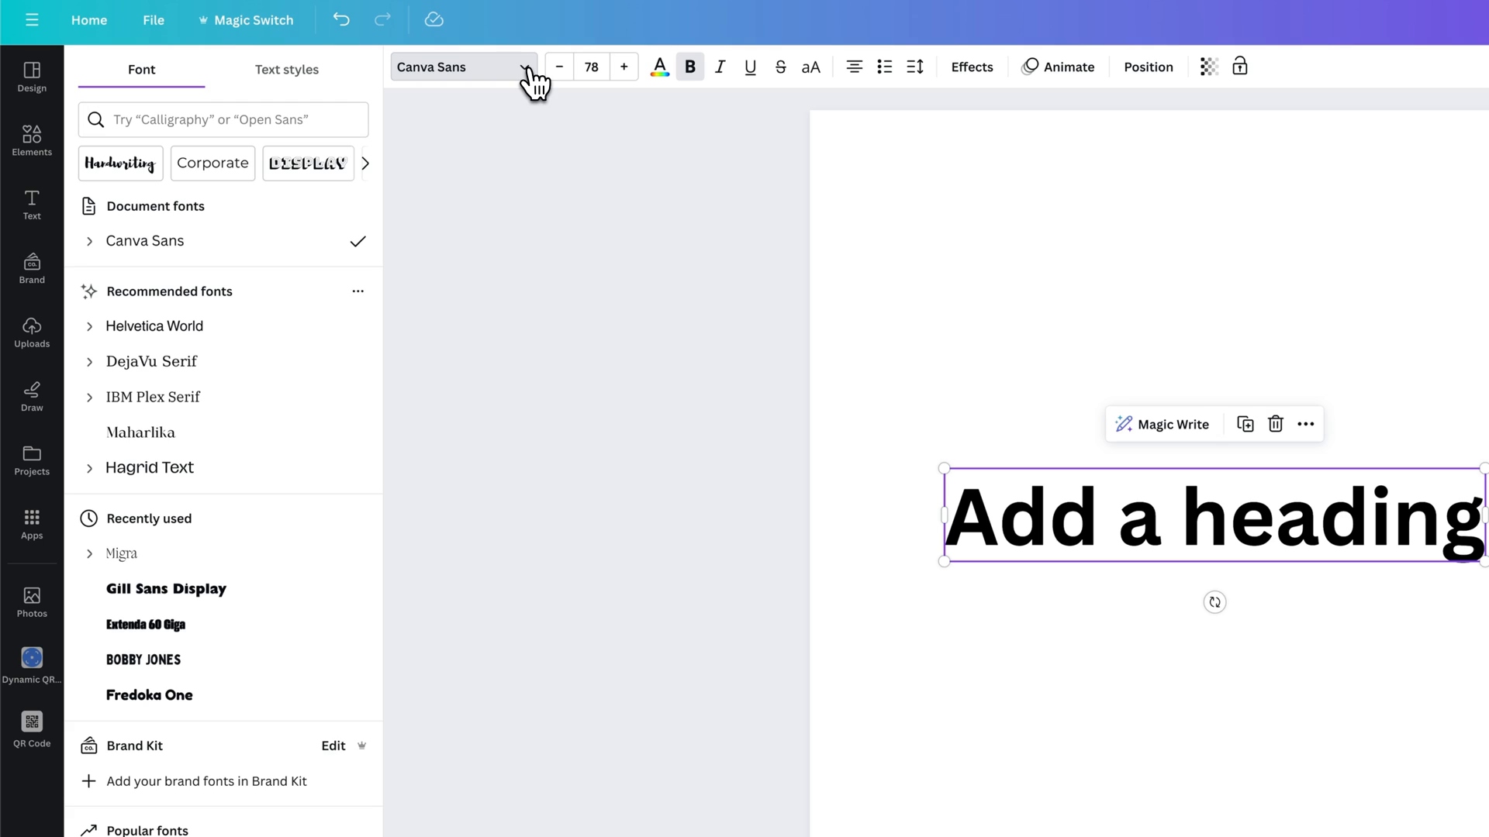
{"action": "mouse_move", "coordinate": [206, 240]}
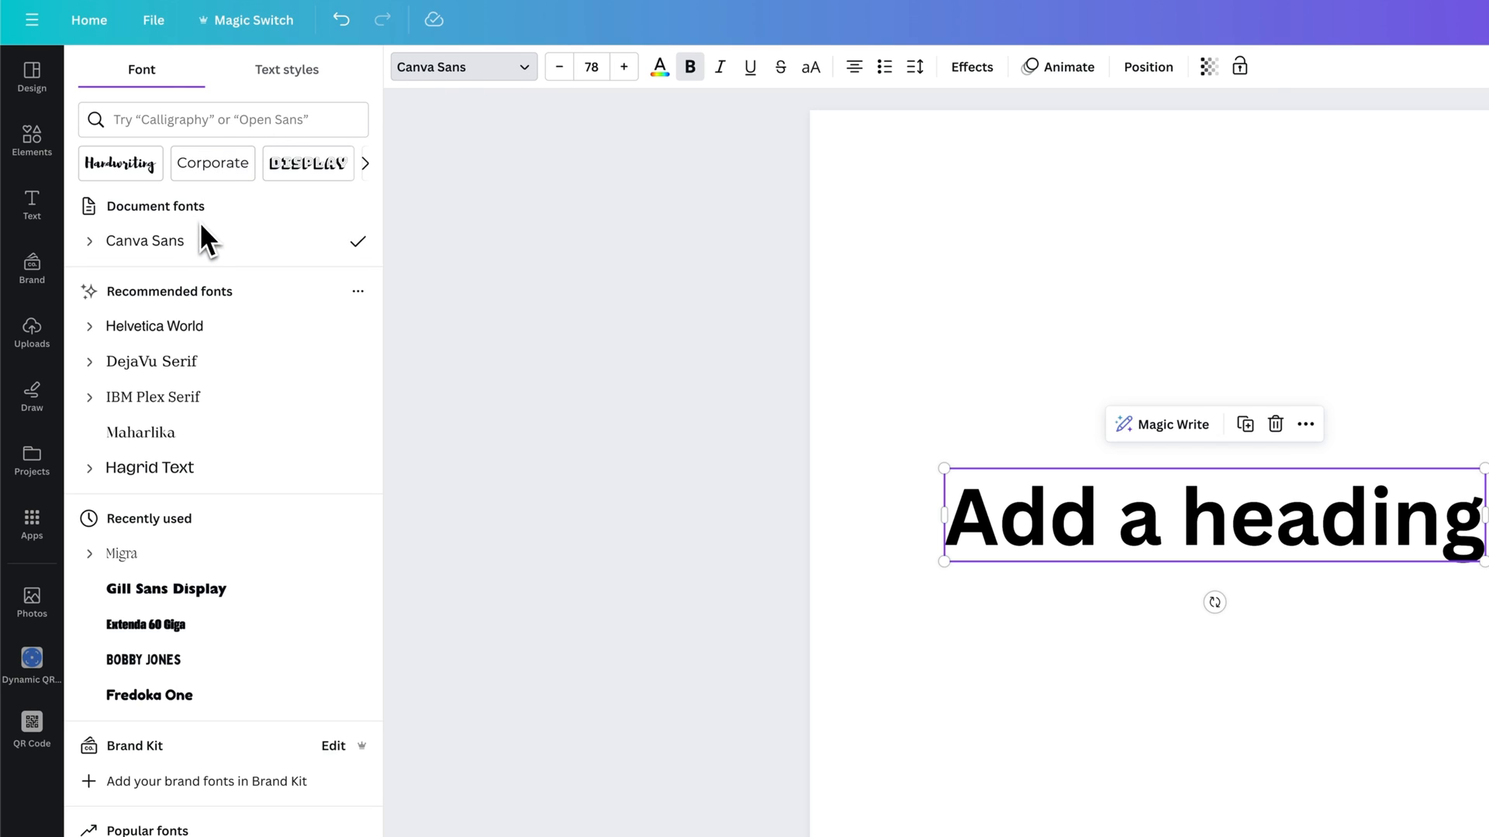
{"action": "mouse_move", "coordinate": [172, 225]}
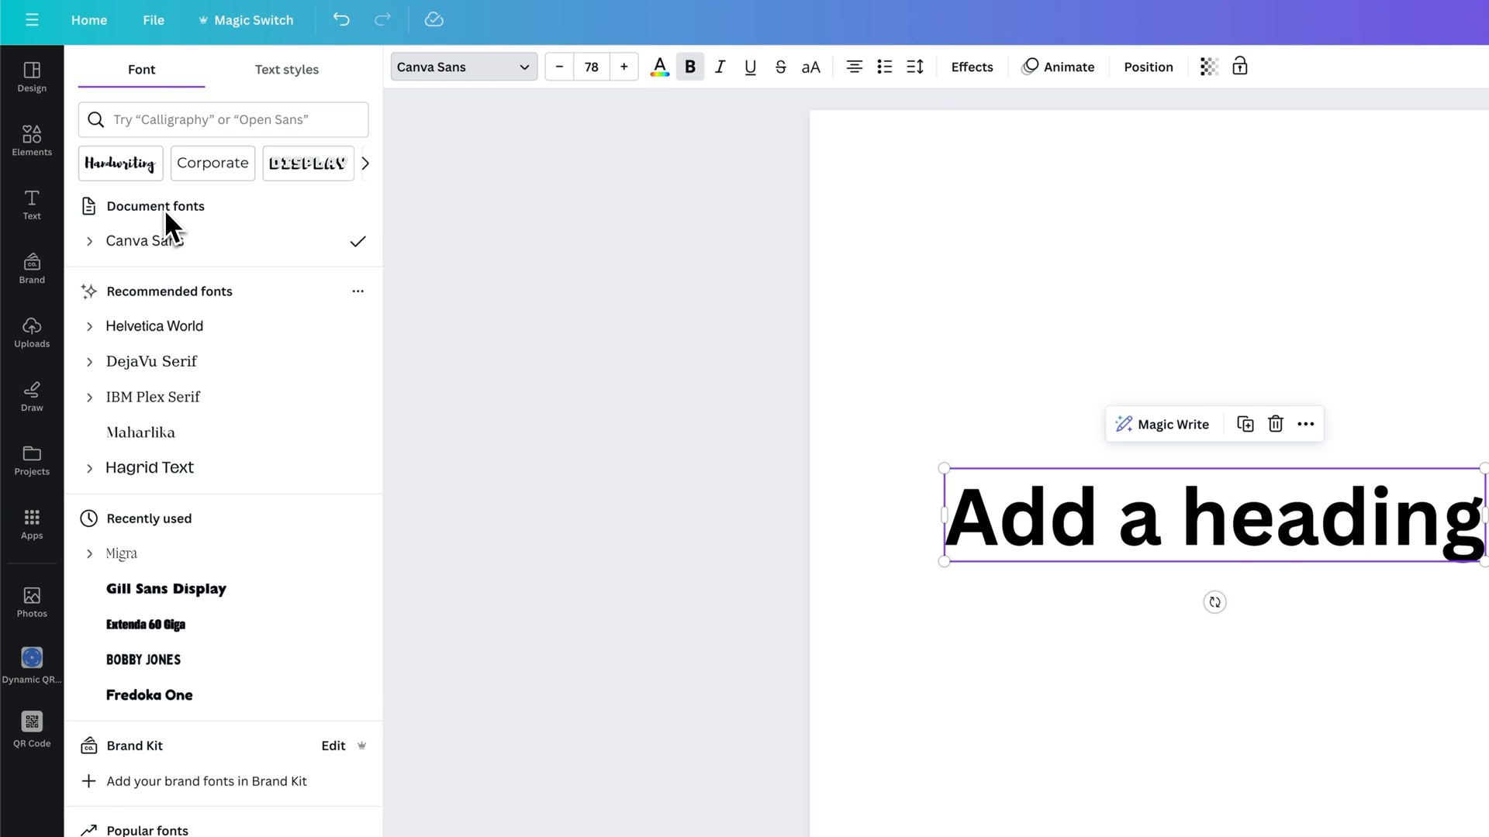
{"action": "mouse_move", "coordinate": [336, 165]}
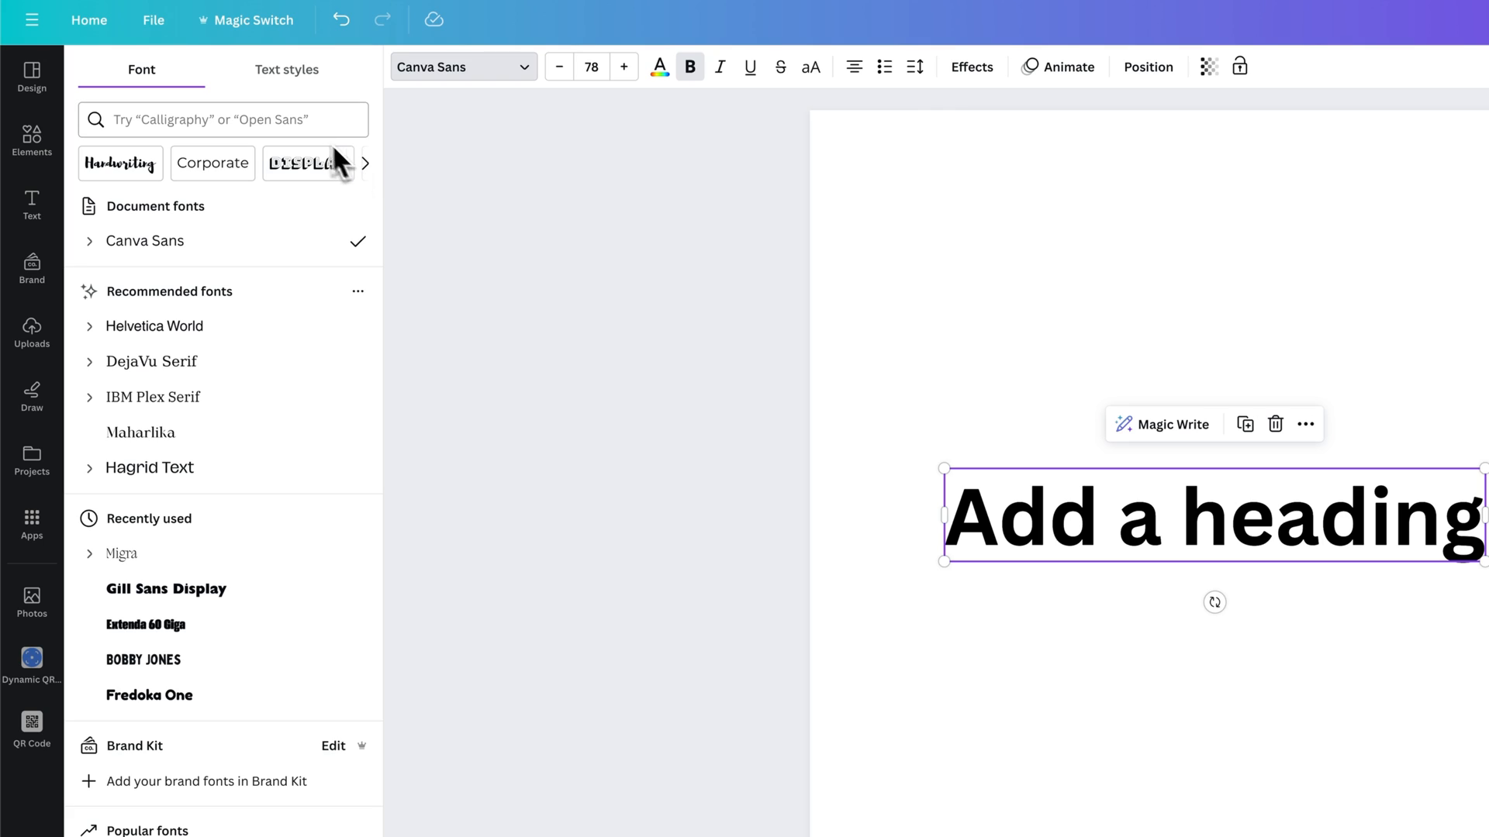
{"action": "mouse_move", "coordinate": [298, 128]}
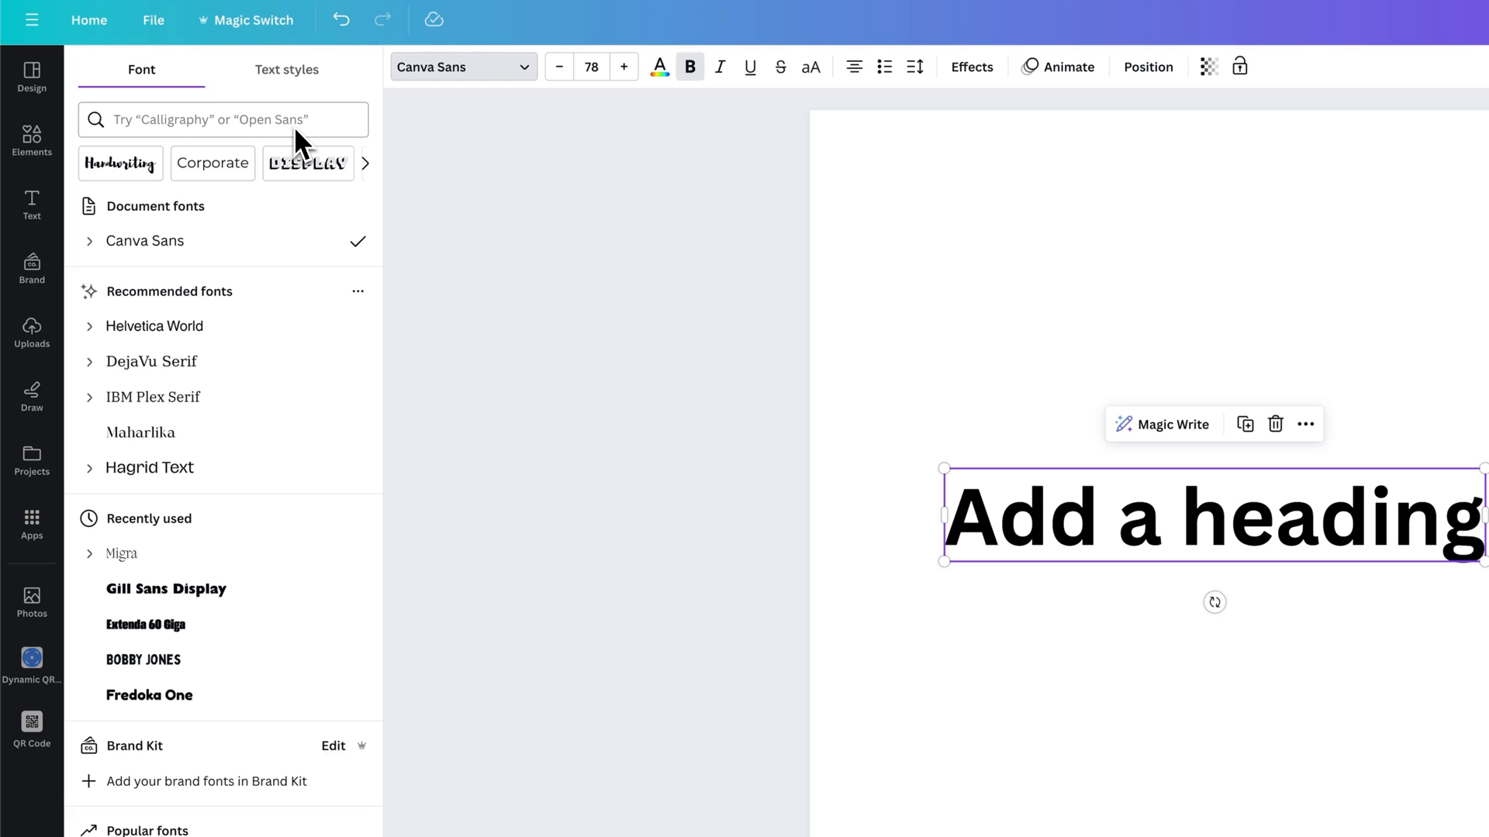
{"action": "mouse_move", "coordinate": [305, 148]}
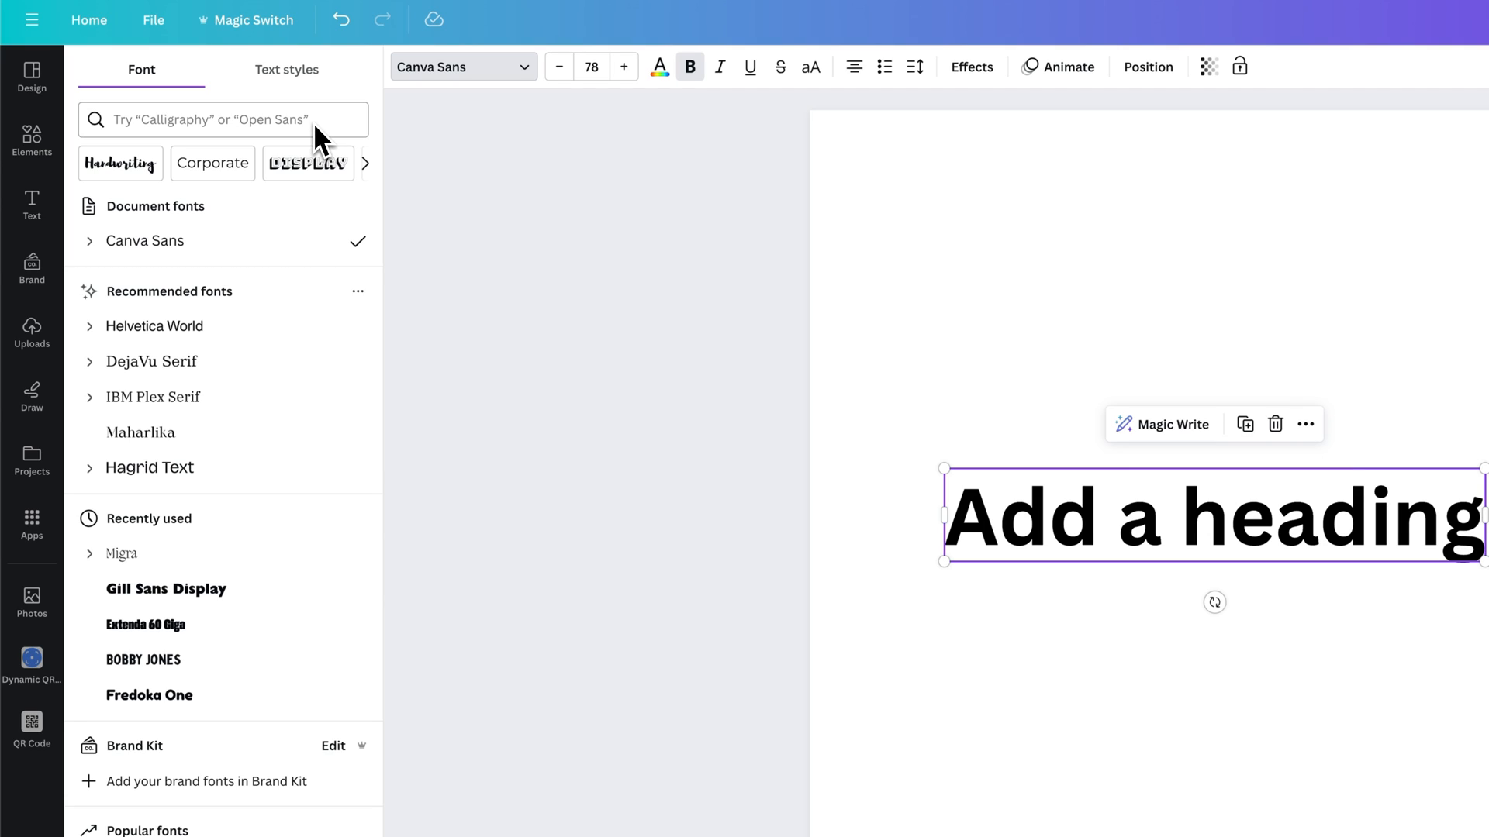
{"action": "left_click", "coordinate": [365, 163]}
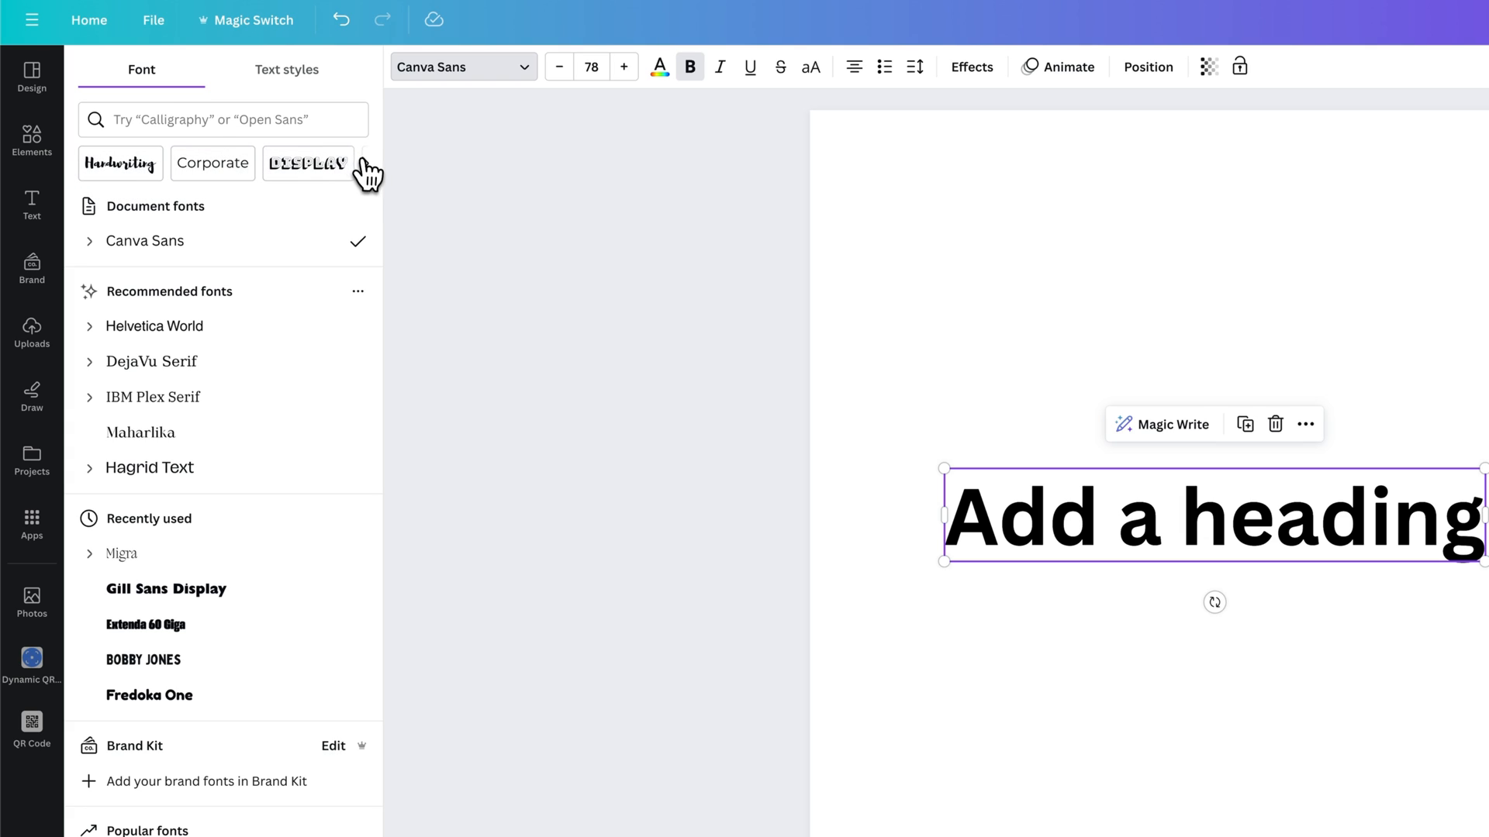
{"action": "mouse_move", "coordinate": [372, 180]}
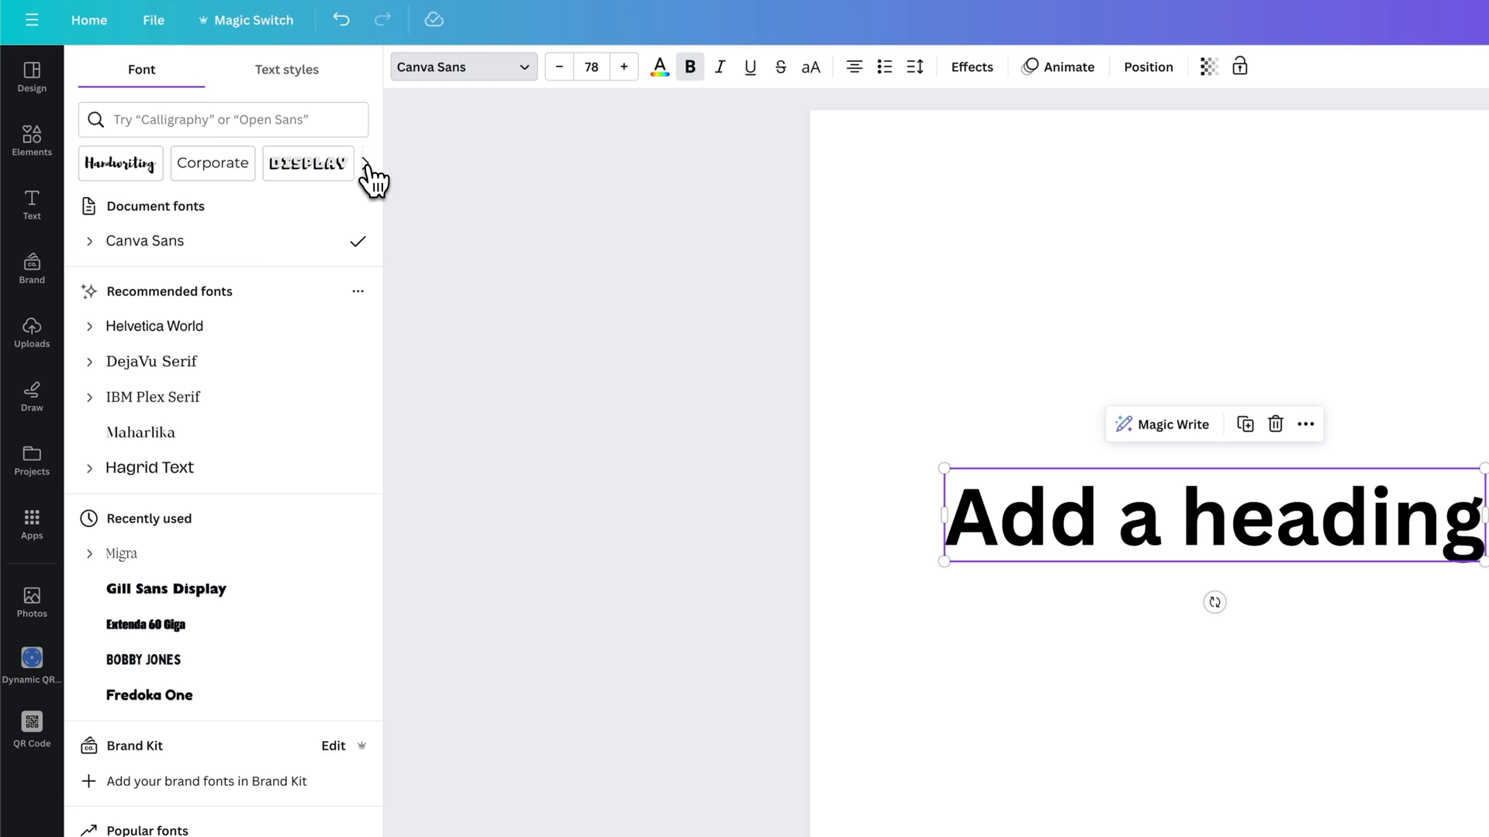
{"action": "left_click", "coordinate": [366, 163]}
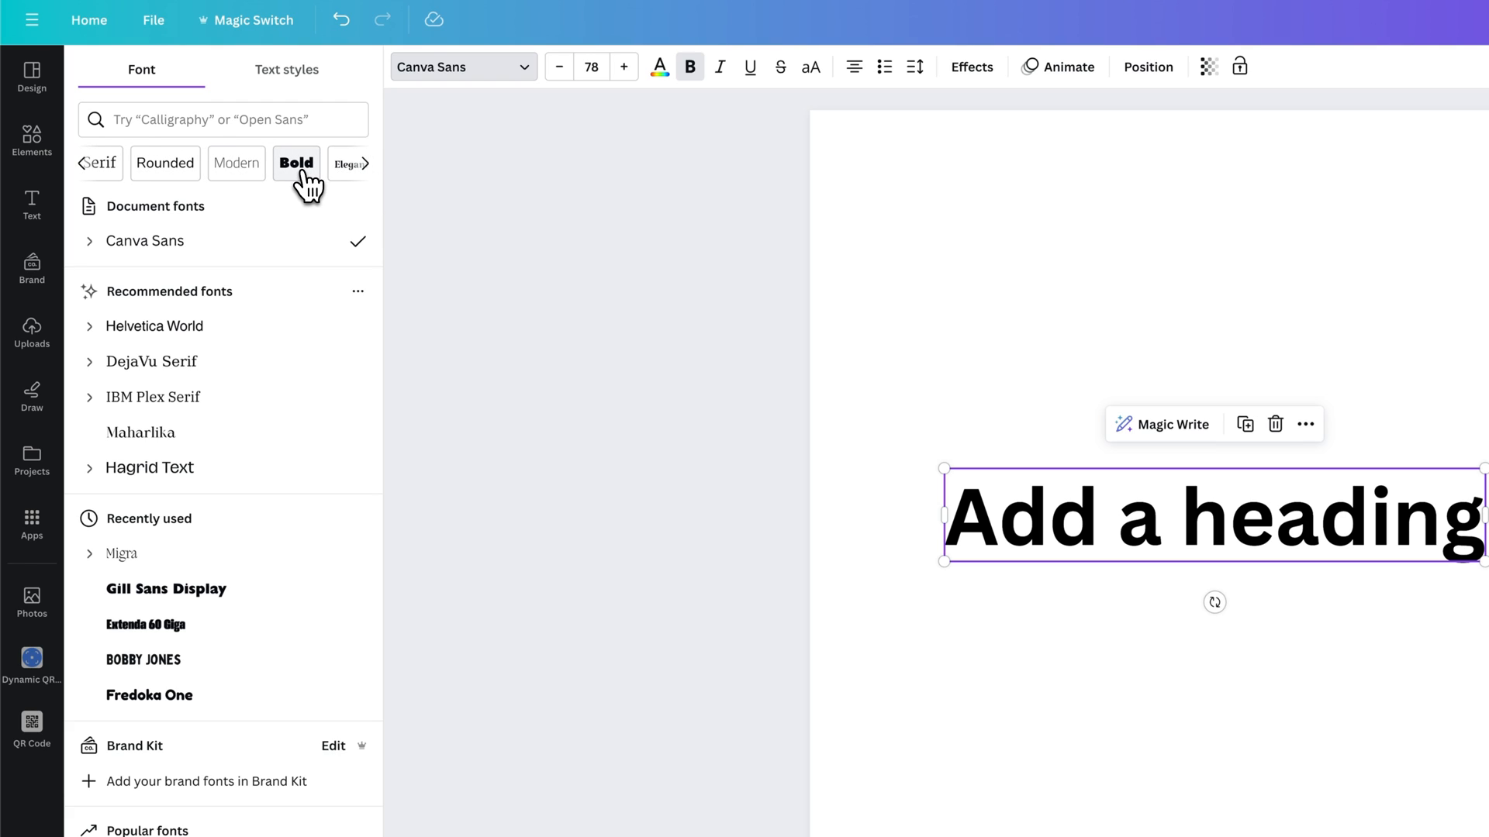
{"action": "left_click", "coordinate": [297, 163]}
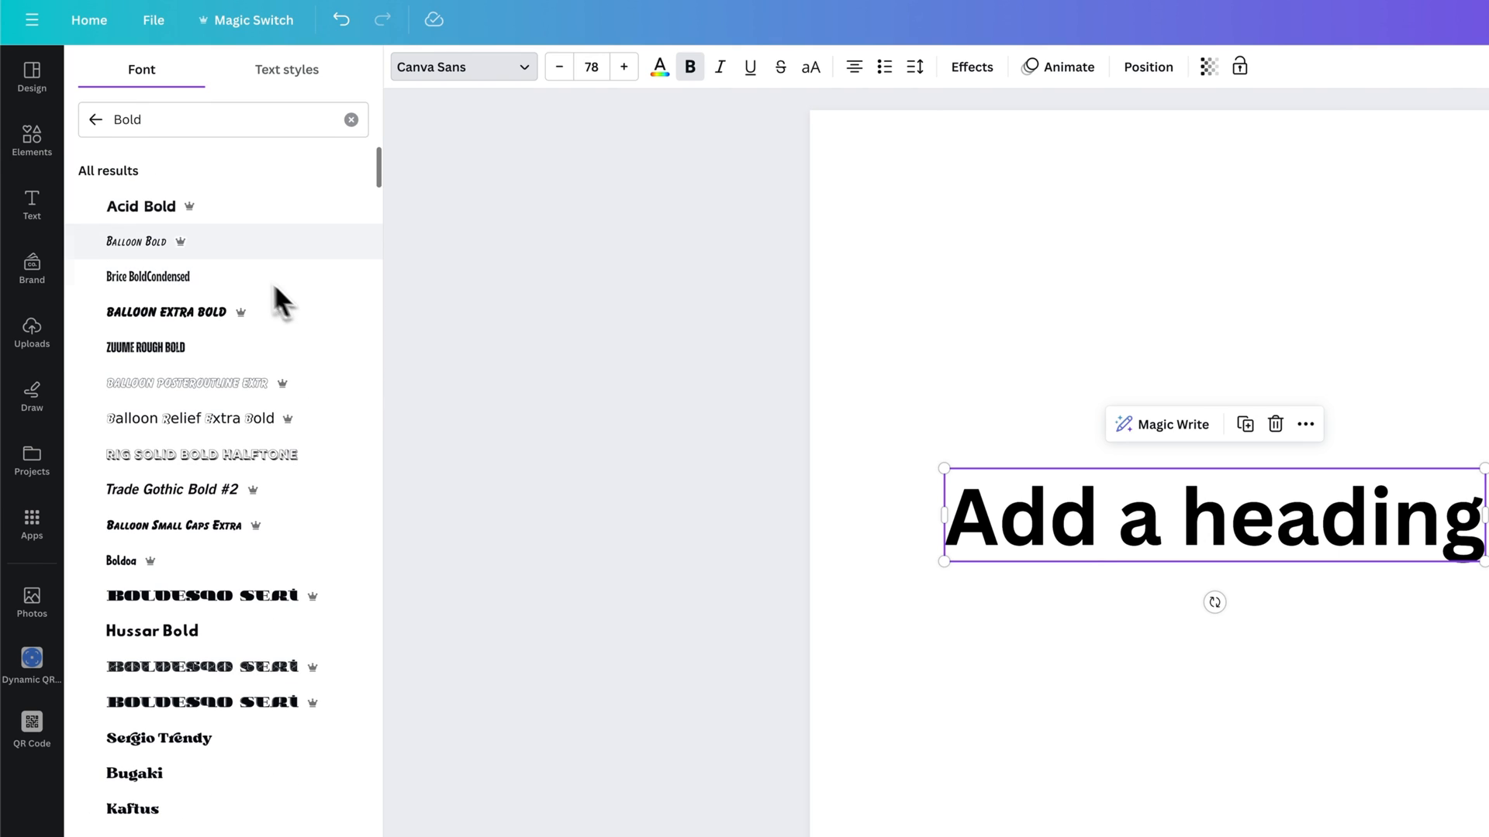
{"action": "left_click", "coordinate": [350, 119]}
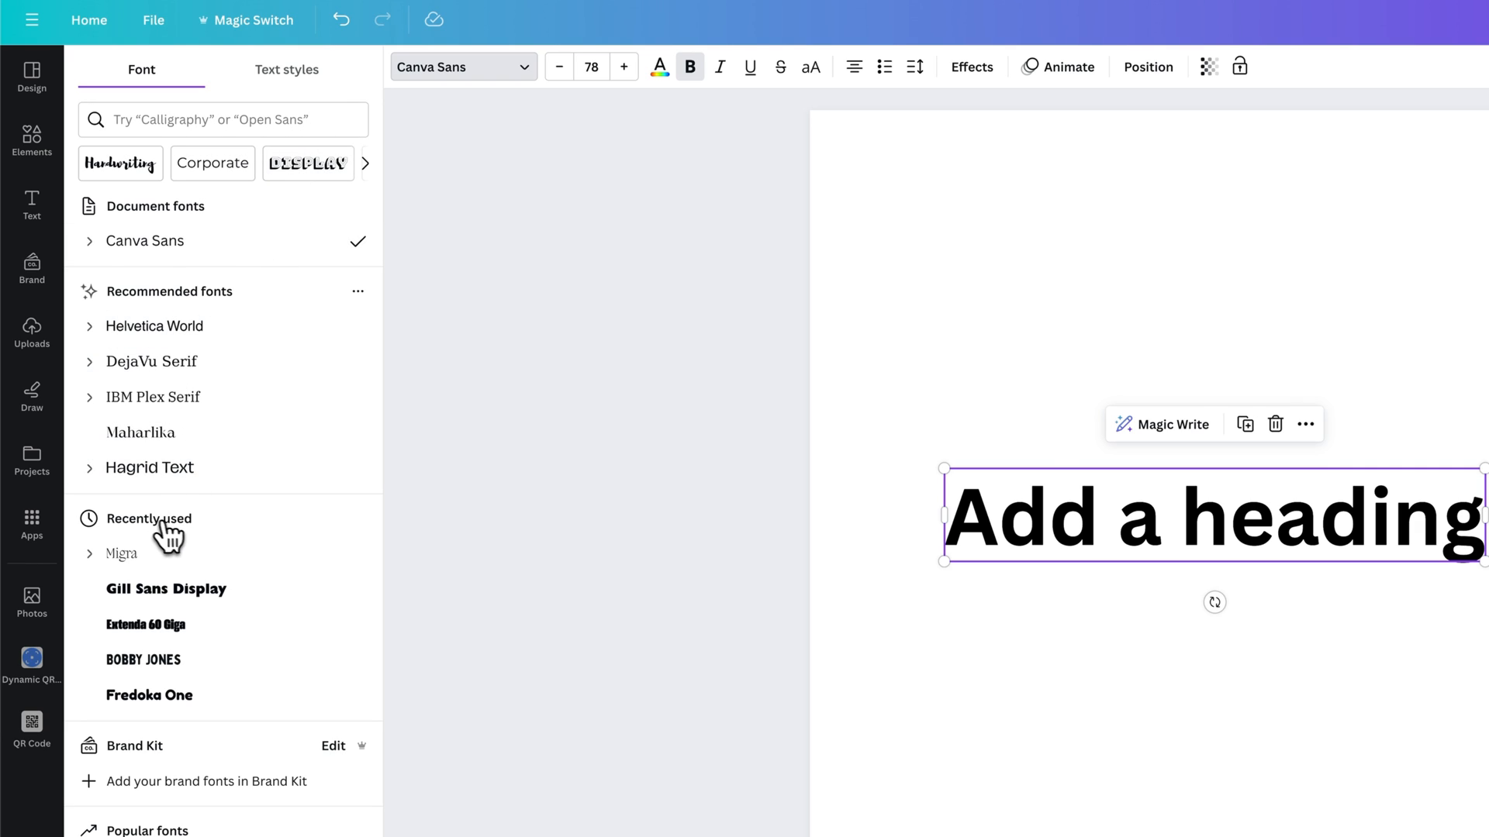
- Try the heading in Bebas Neue, switching between its Regular and Bold weights
{"action": "scroll", "scroll_direction": "down", "scroll_amount": 3}
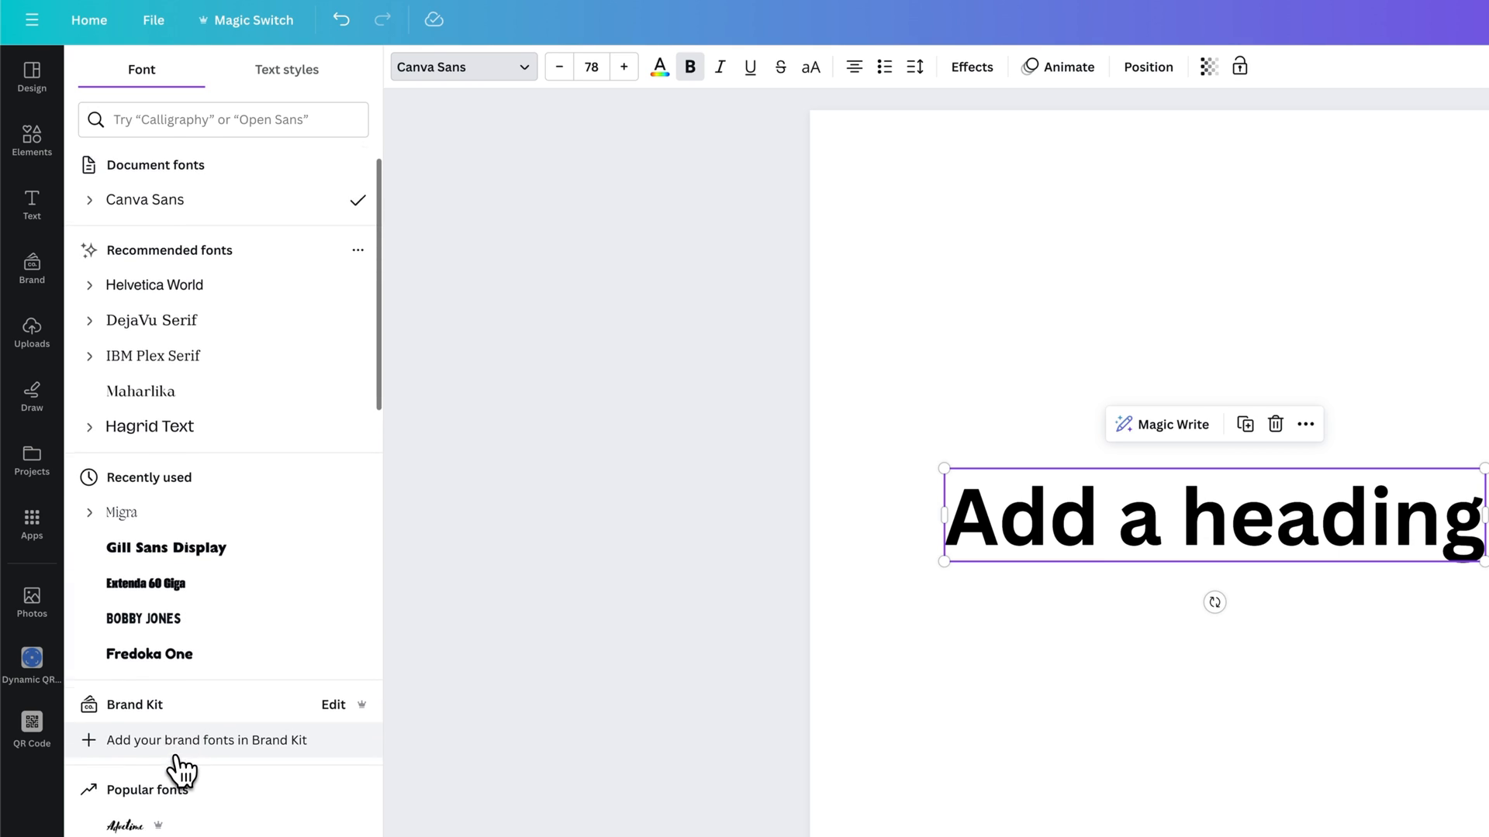
{"action": "scroll", "scroll_direction": "down", "scroll_amount": 3}
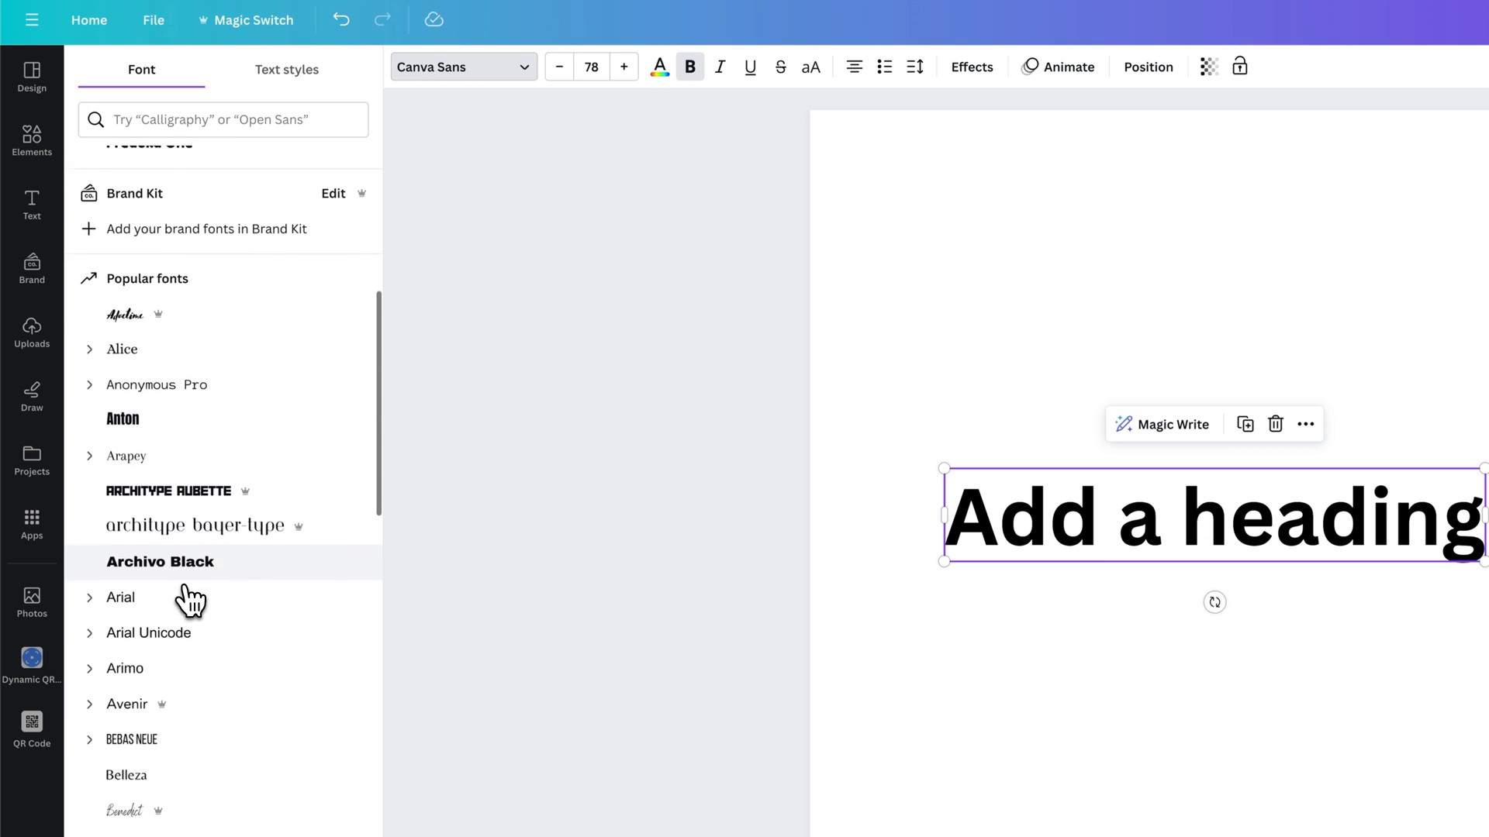
{"action": "scroll", "scroll_direction": "down", "scroll_amount": 3}
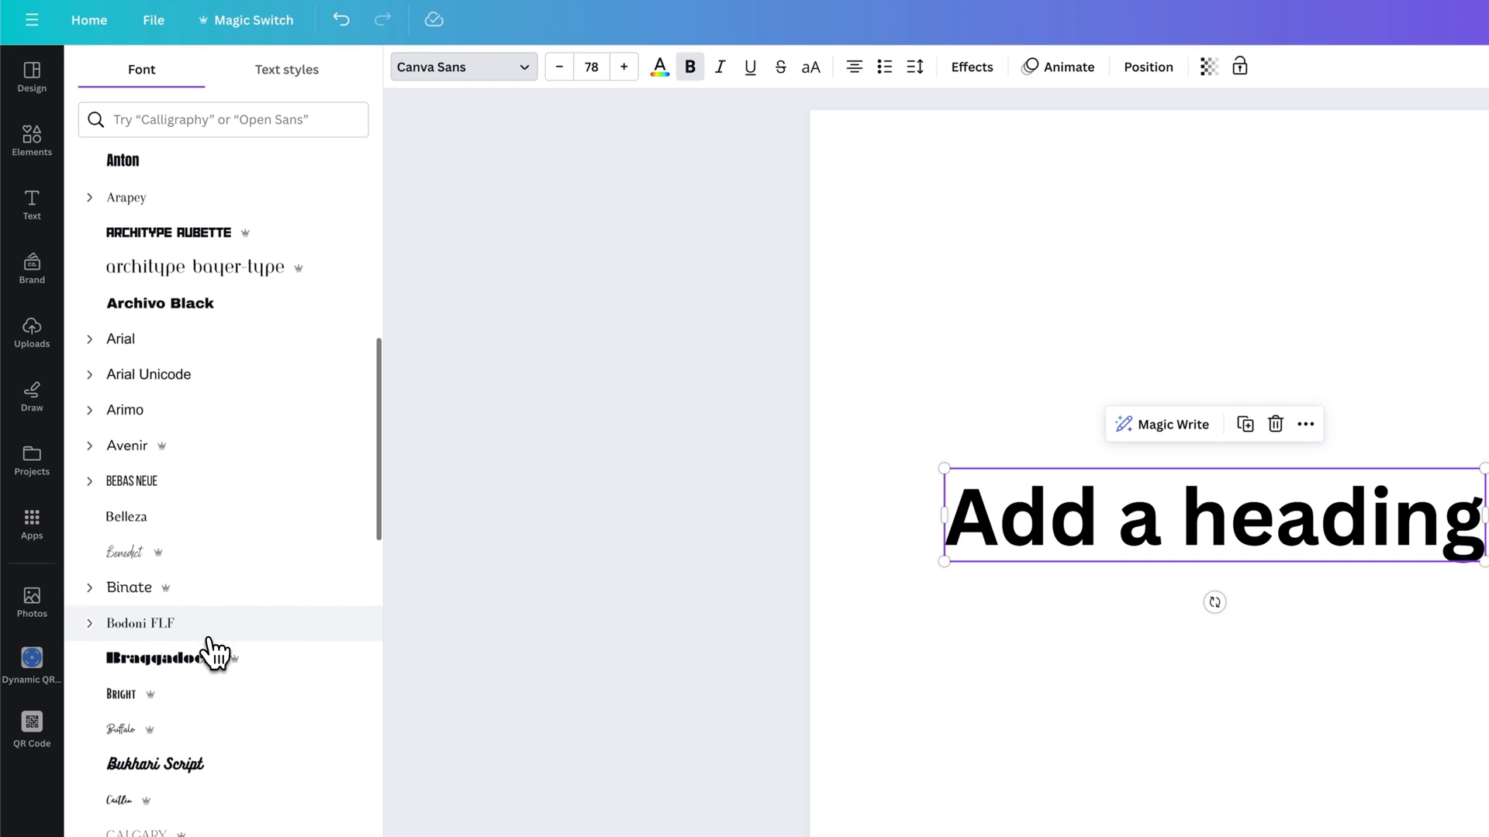
{"action": "left_click", "coordinate": [131, 480]}
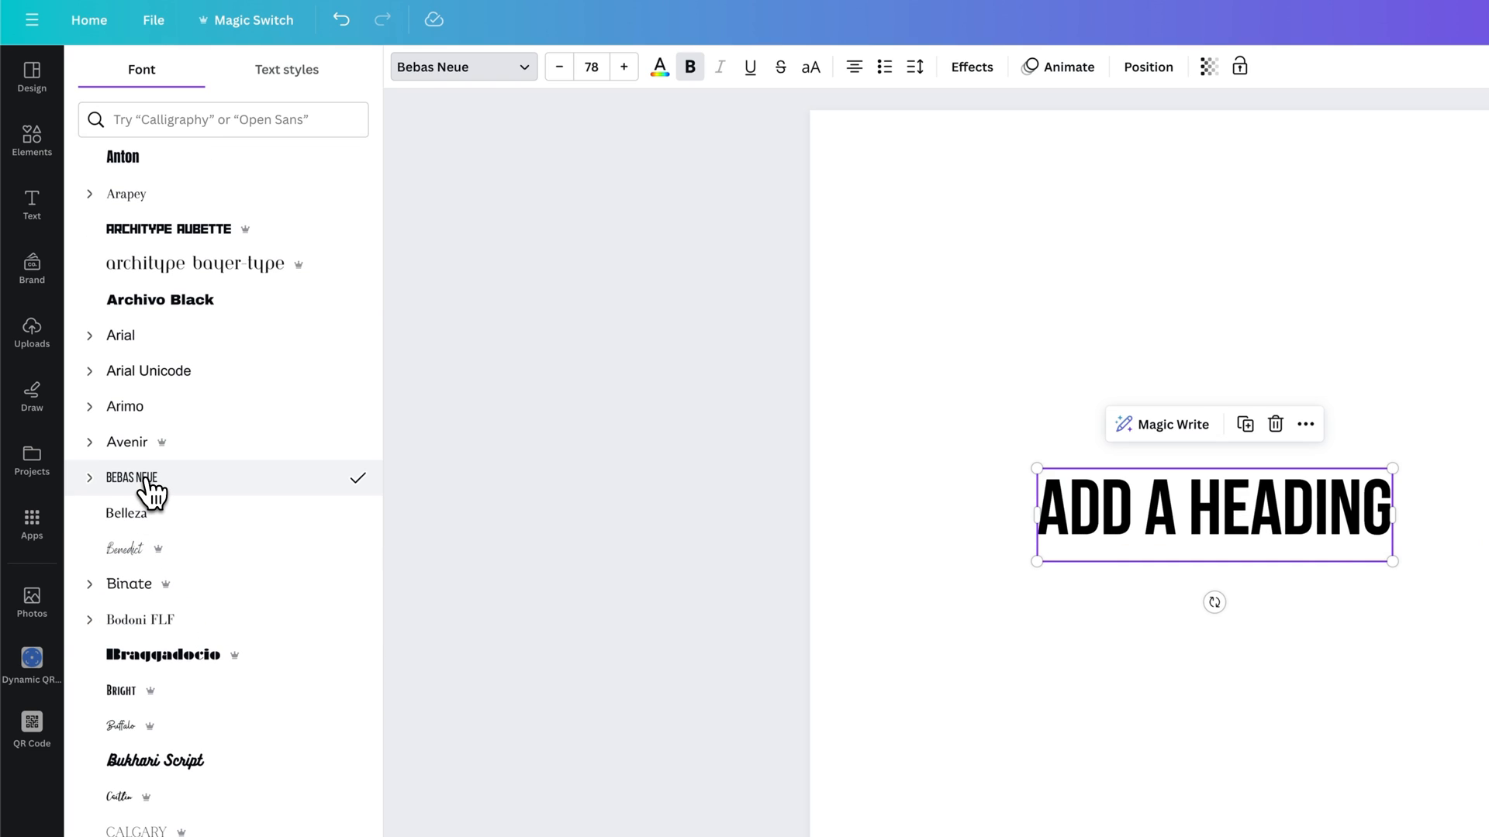
{"action": "left_click", "coordinate": [90, 477]}
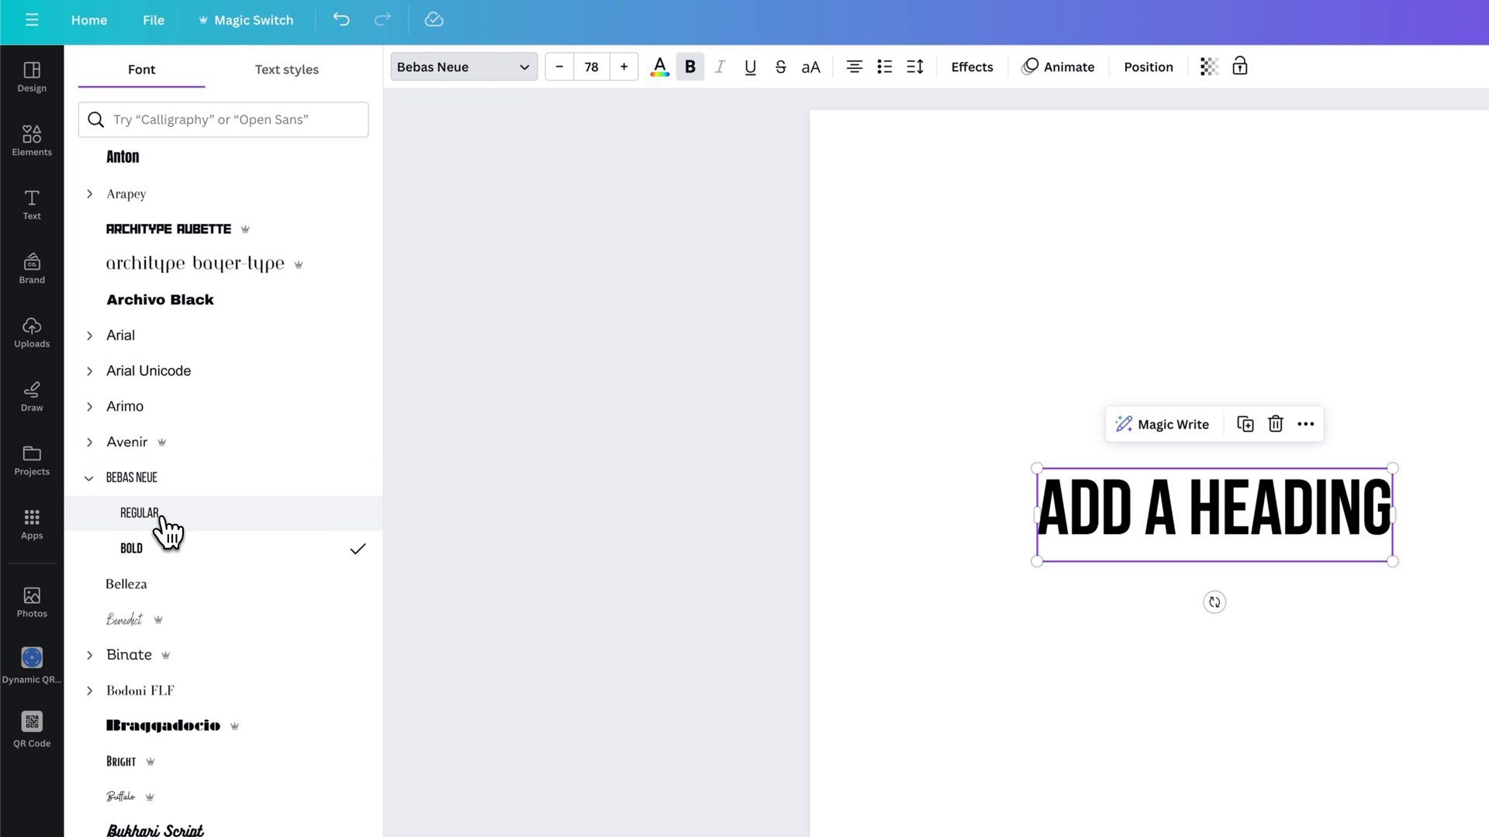
{"action": "left_click", "coordinate": [138, 513]}
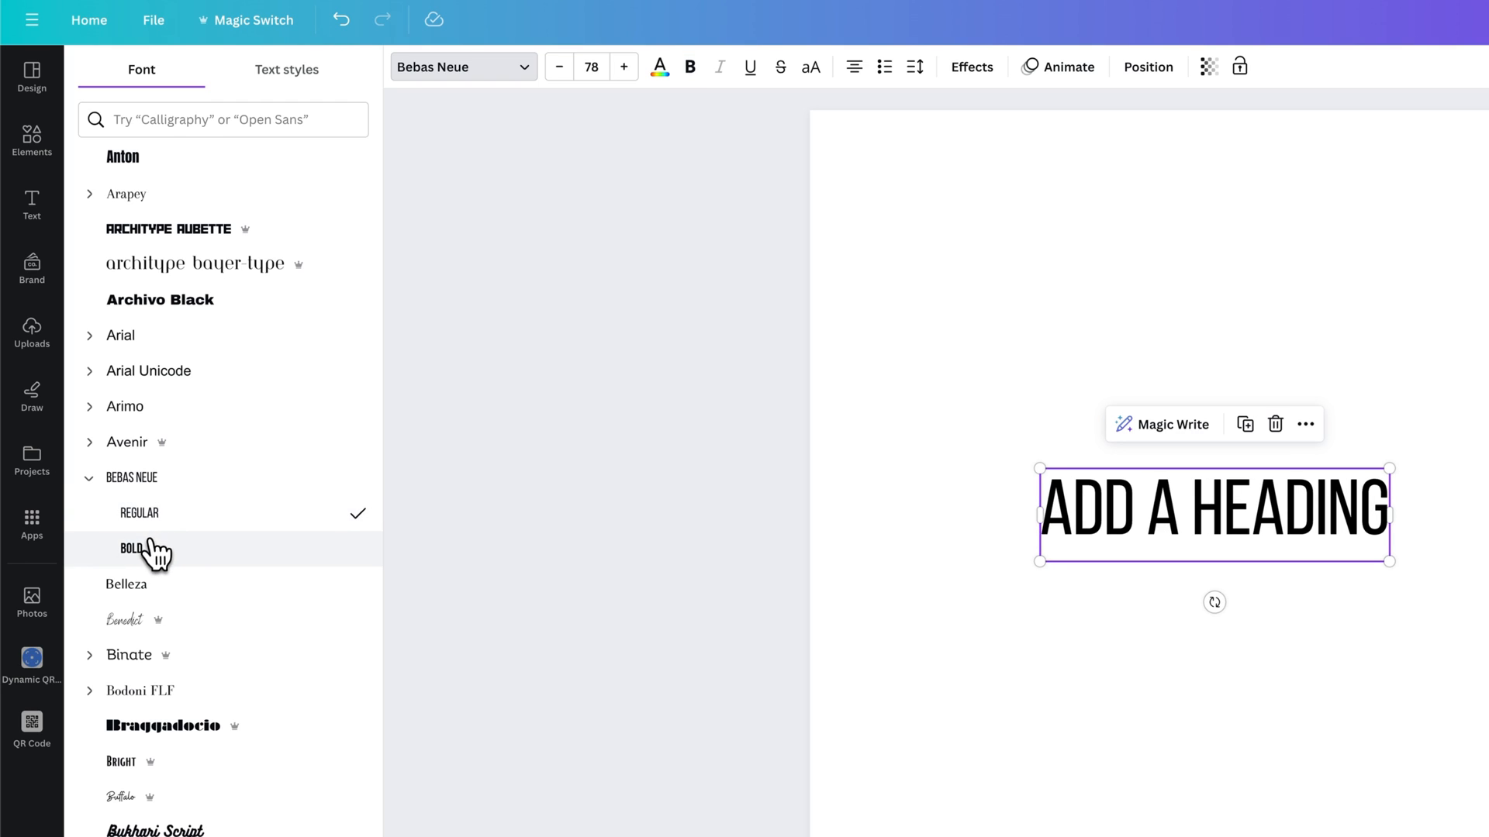
{"action": "left_click", "coordinate": [130, 548]}
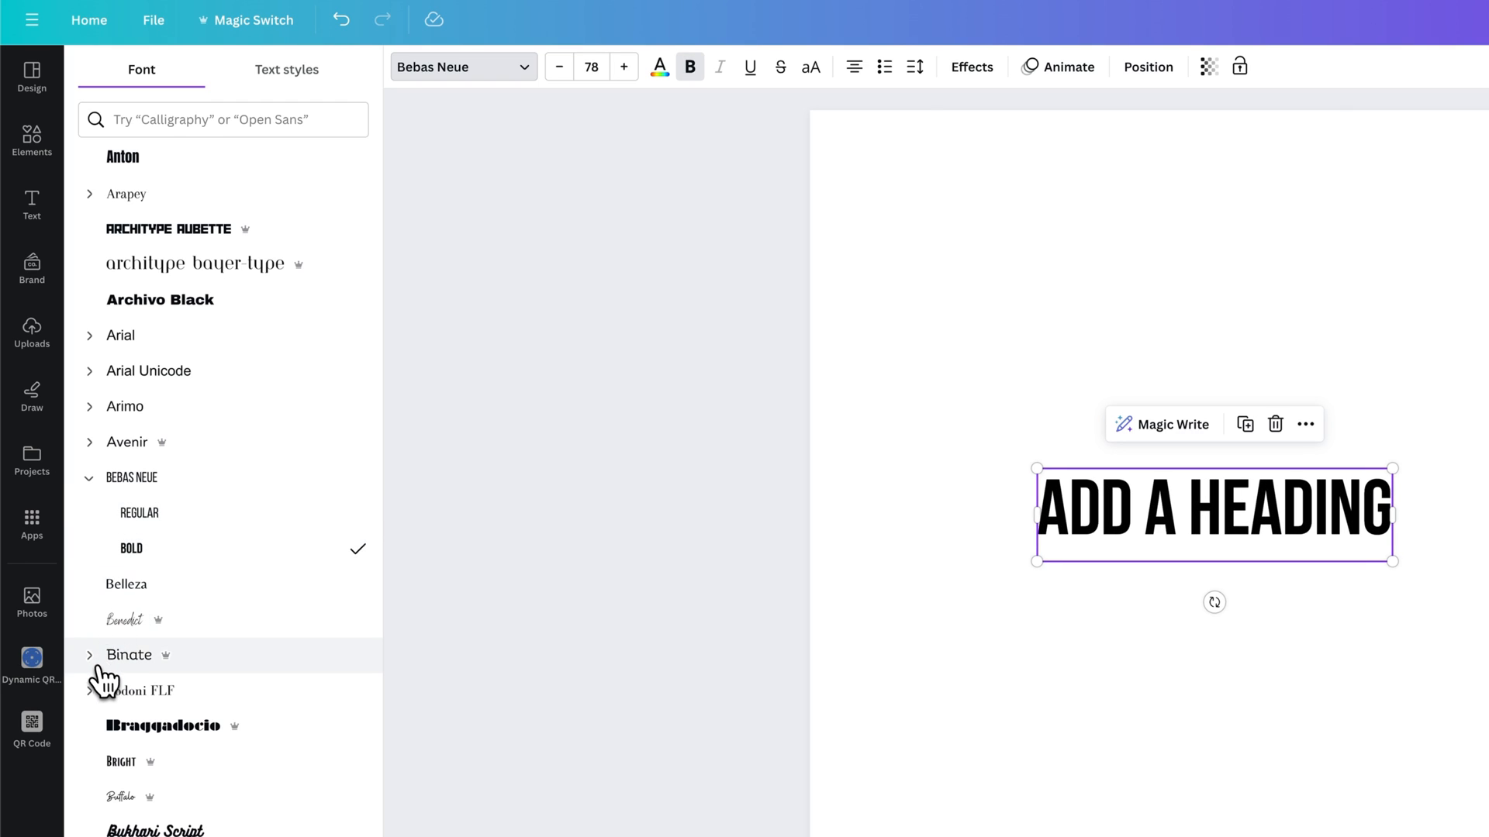
- Set the heading in Braggadocio from further down the font list
{"action": "left_click", "coordinate": [163, 726]}
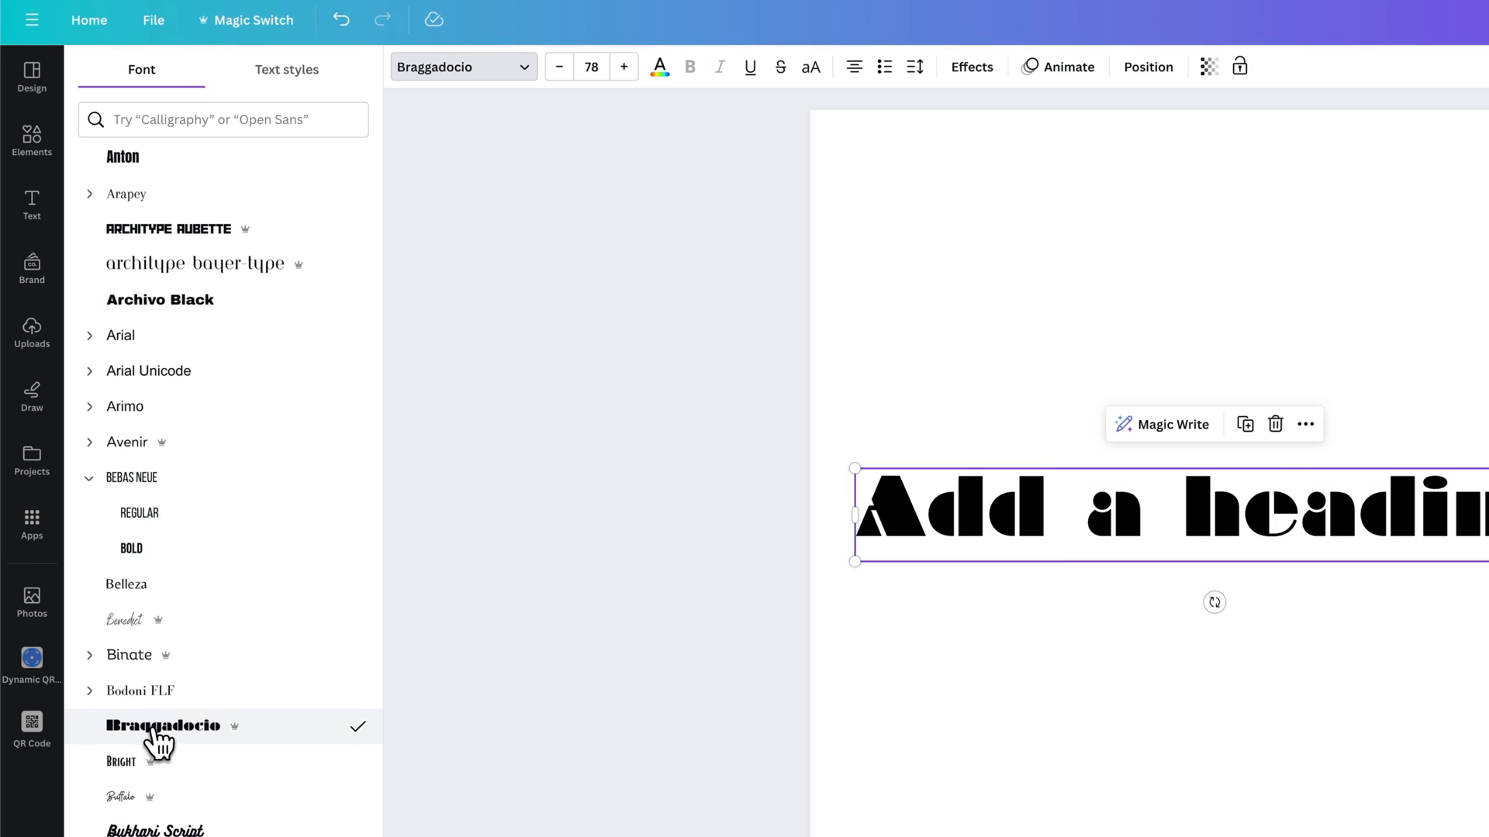
{"action": "scroll", "scroll_direction": "down", "scroll_amount": 3}
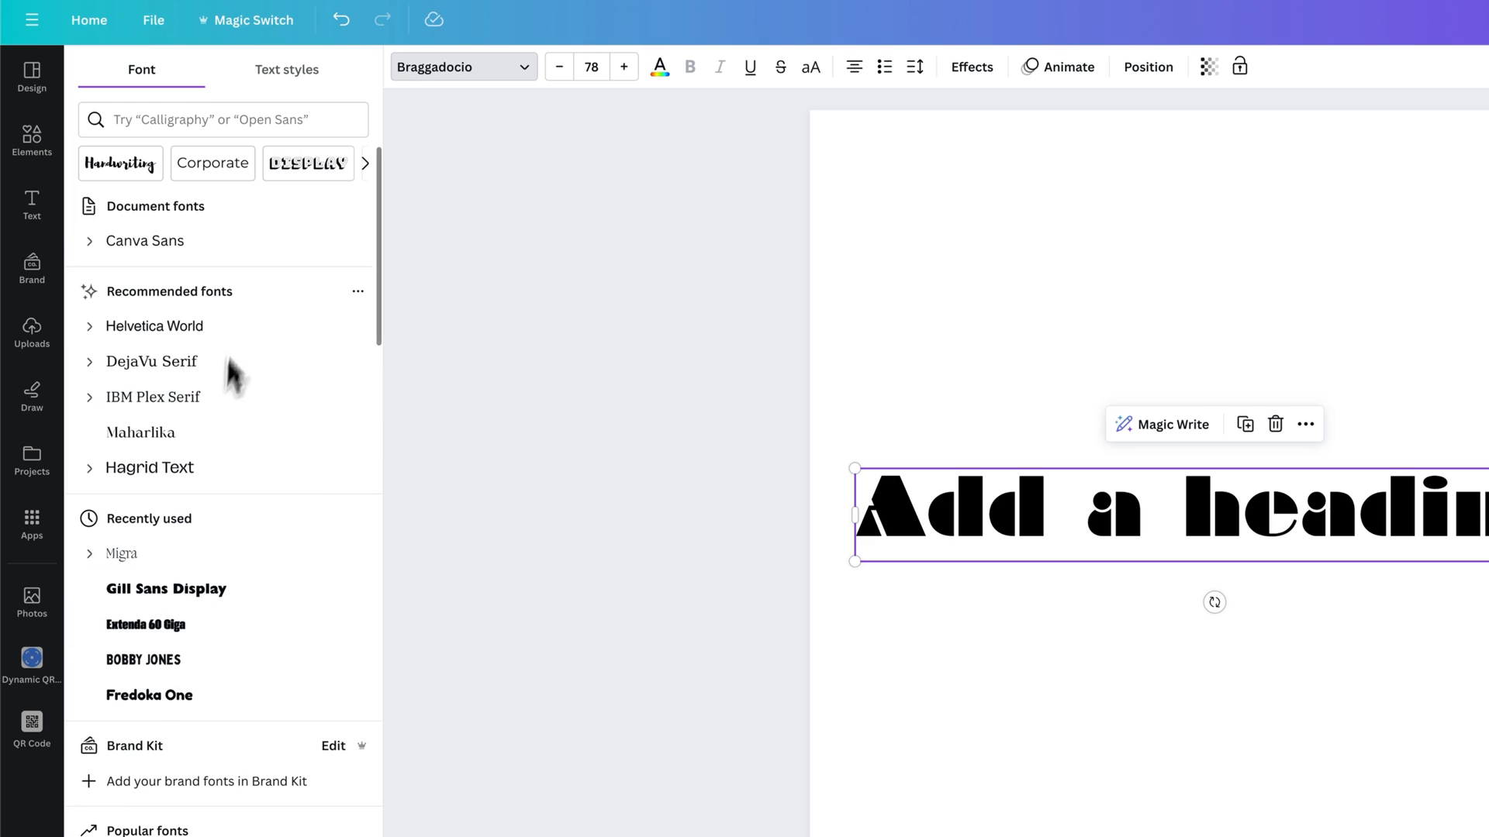
- Search fonts for 'grunge' and set the heading in Lava Pro Grunge
{"action": "left_click", "coordinate": [224, 120]}
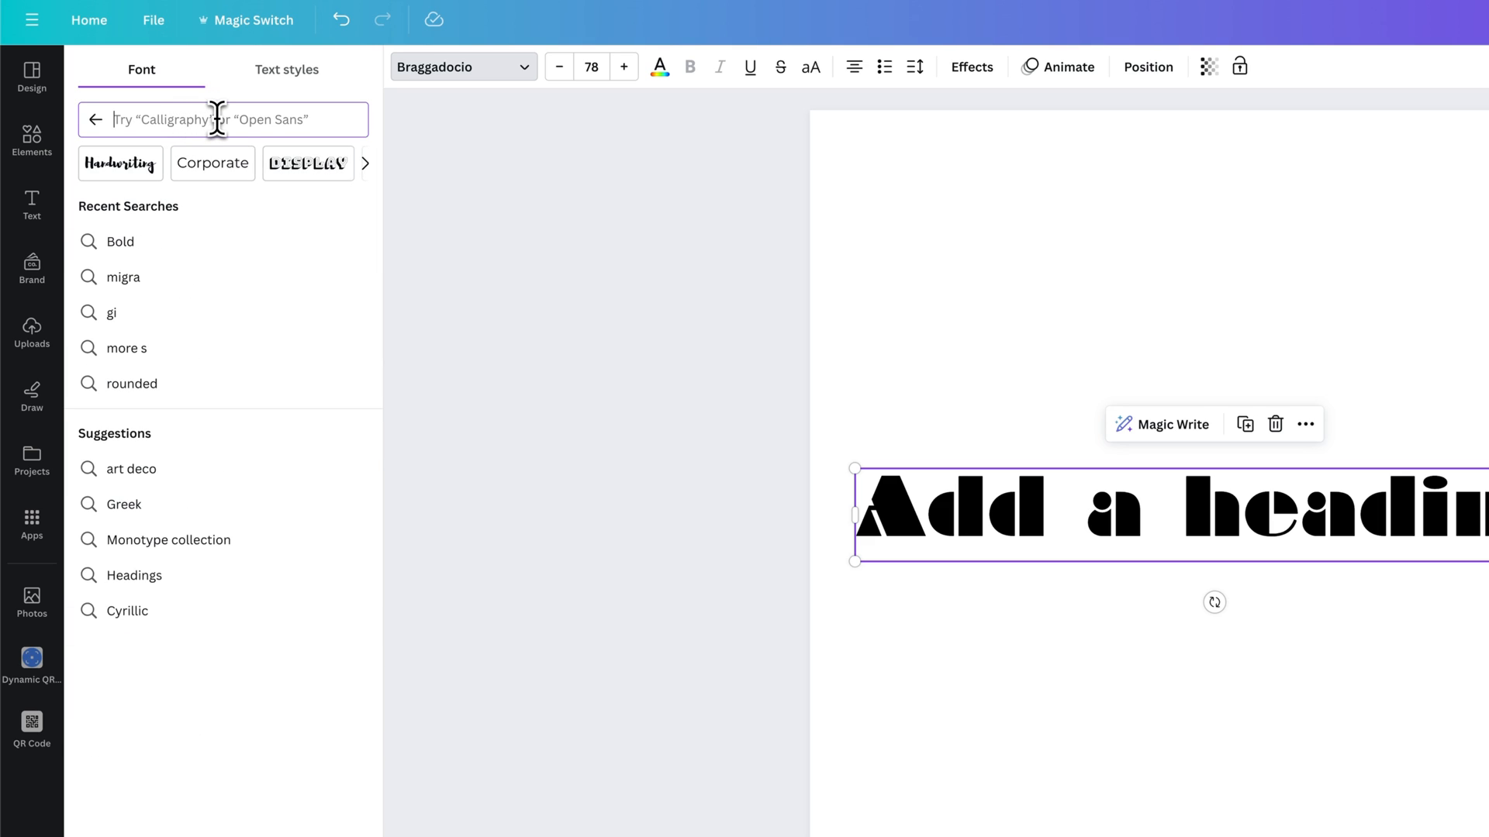
{"action": "type", "text": "grunge"}
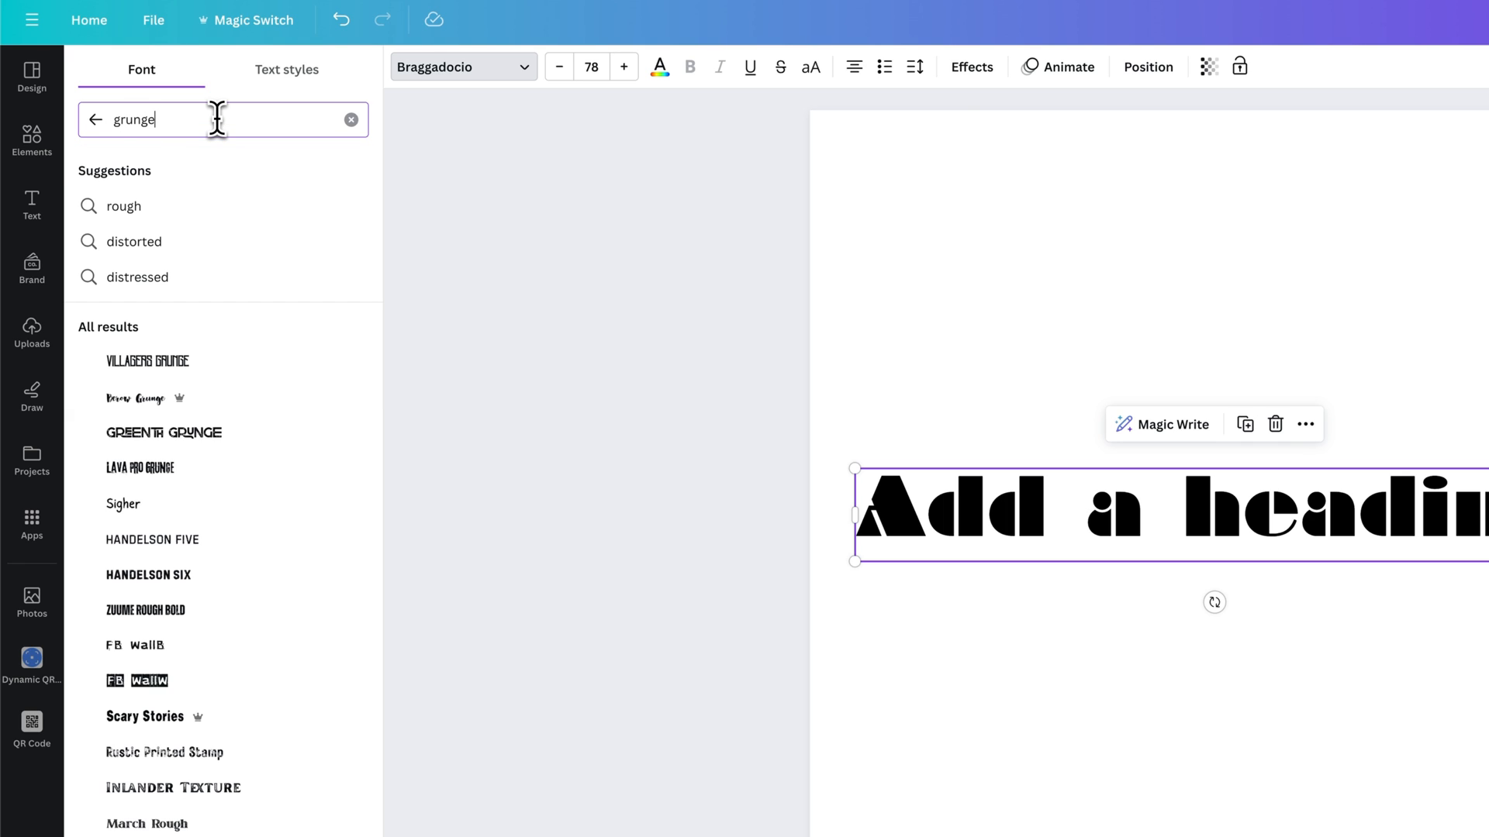
{"action": "left_click", "coordinate": [140, 468]}
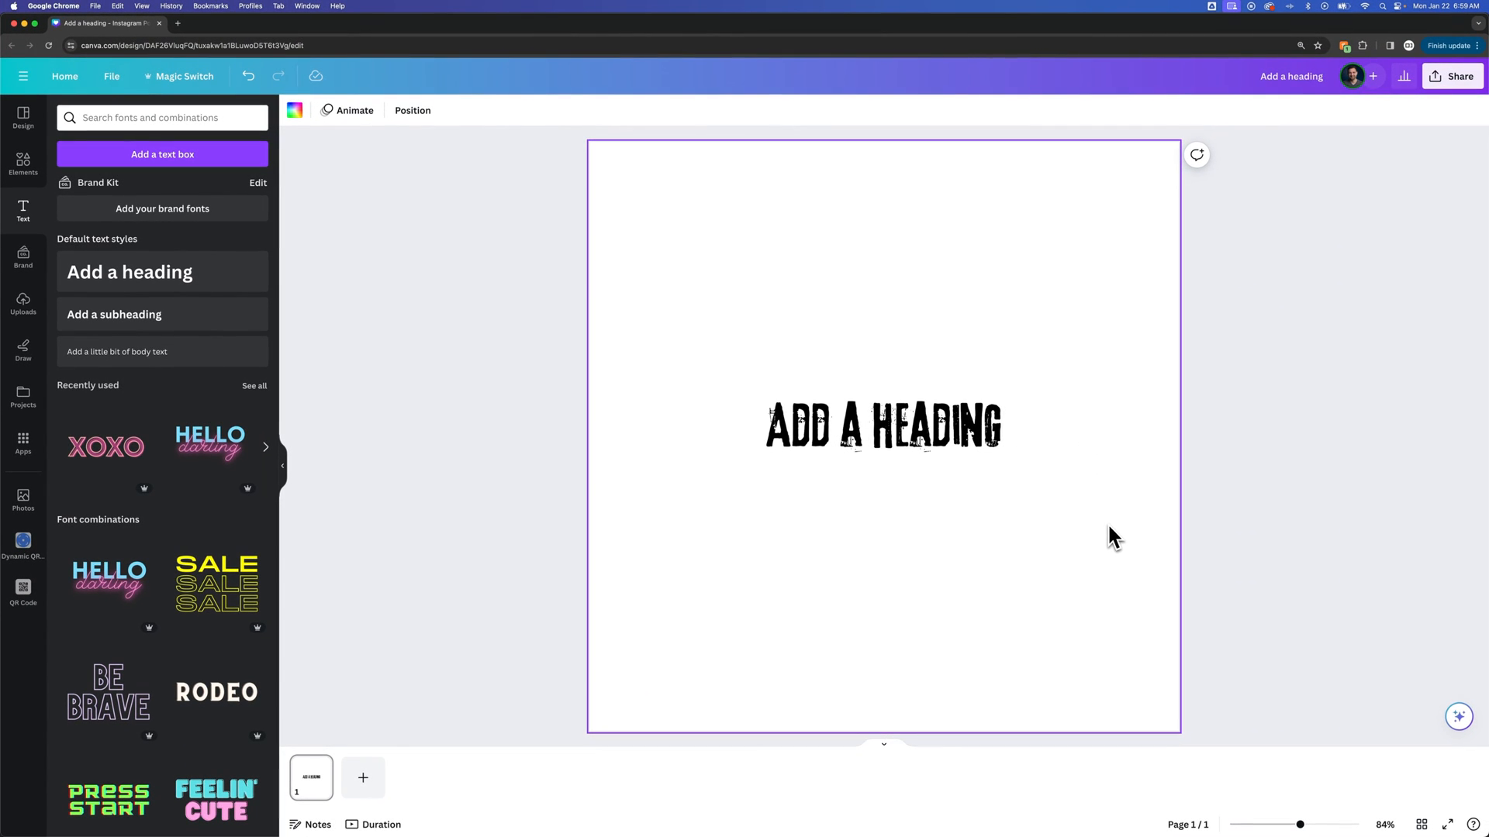
{"action": "left_click", "coordinate": [883, 425]}
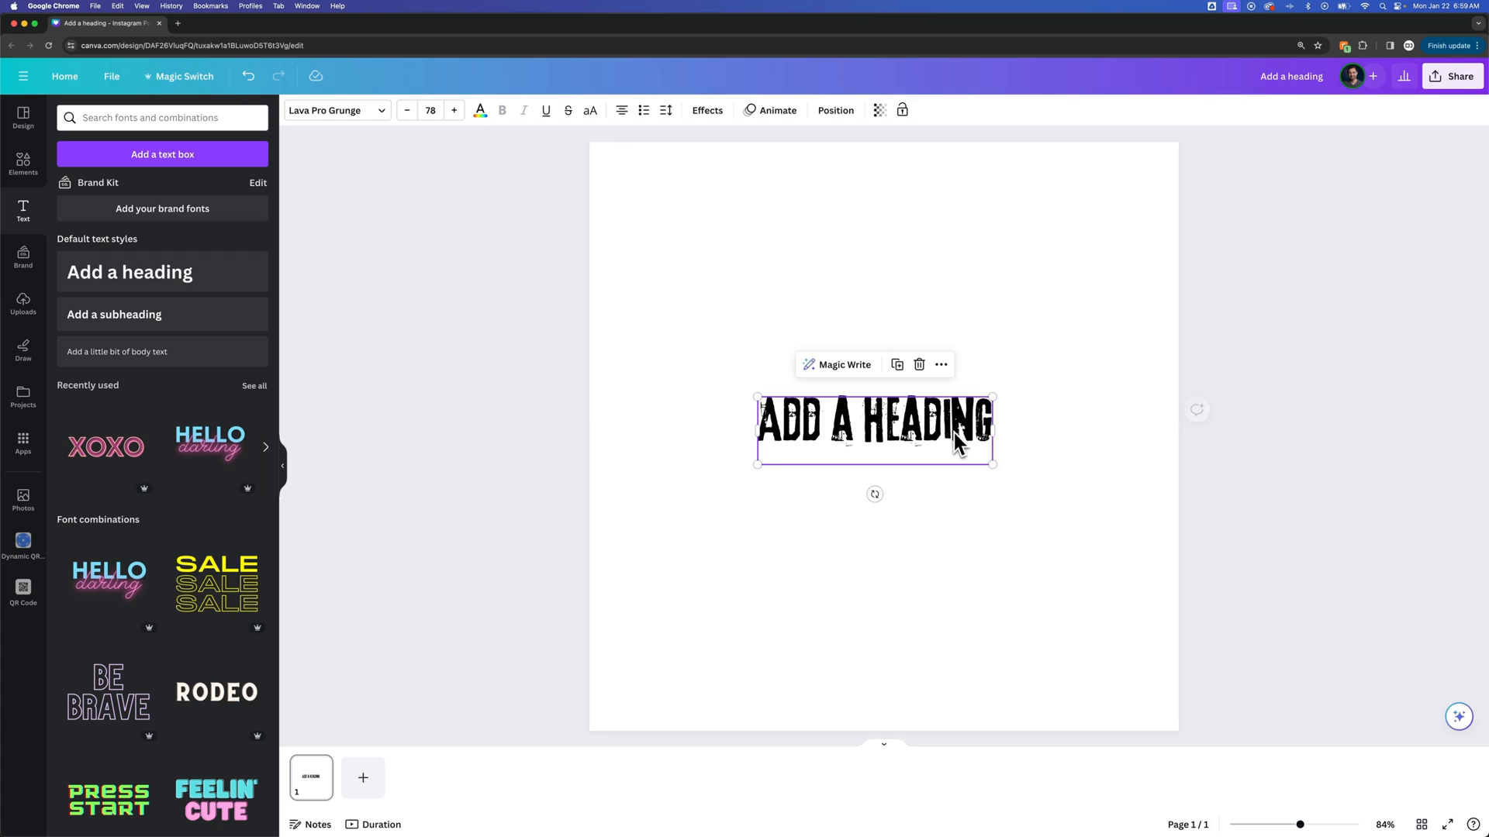